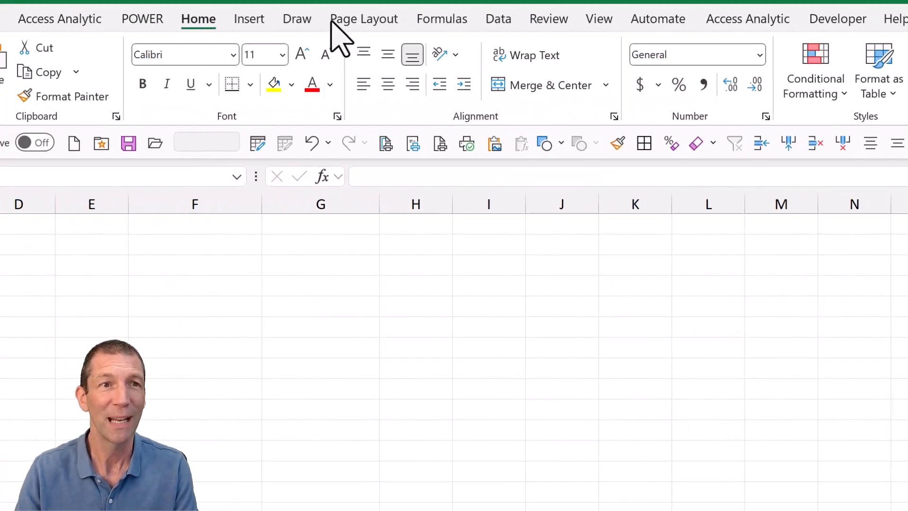
Insert a PivotTable using From Data Model from the Insert tab's PivotTable dropdown
click(298, 16)
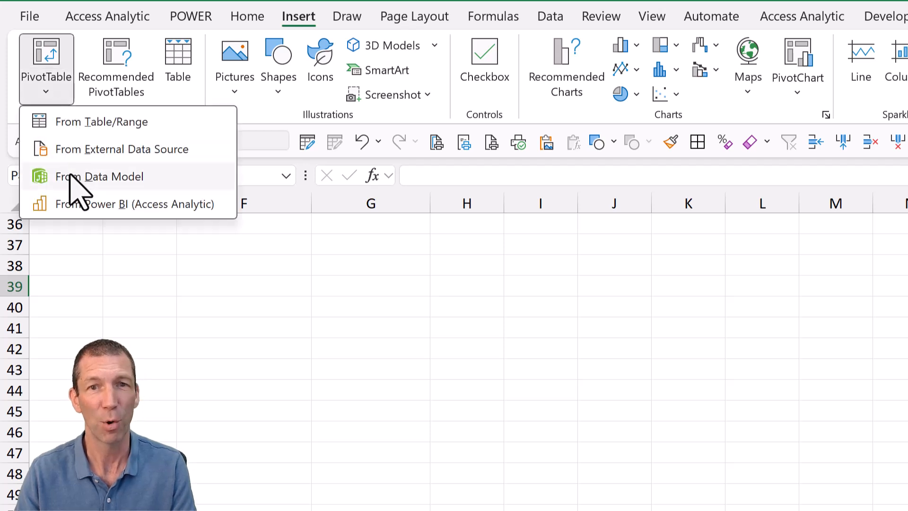
click(99, 176)
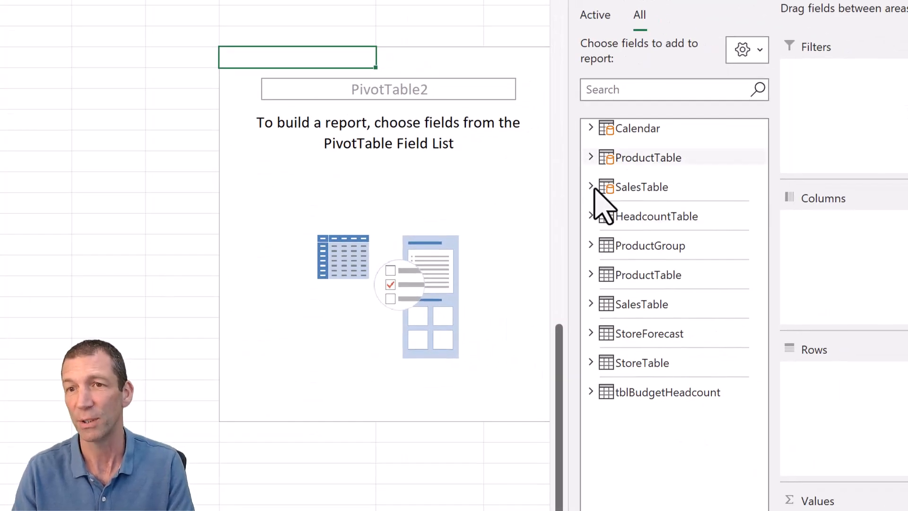
Add SalesTable Units Sold as values, ProductTable Product Name as rows, and Calendar Year as columns
click(591, 186)
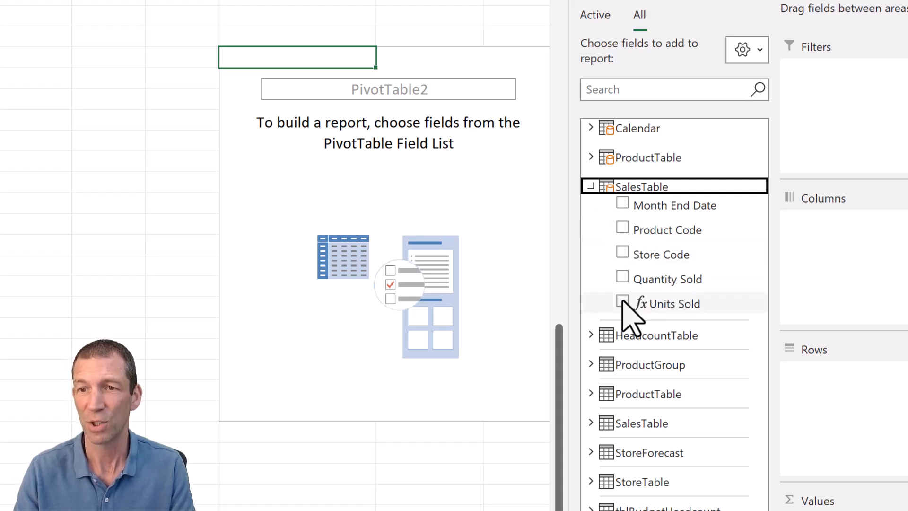
click(622, 303)
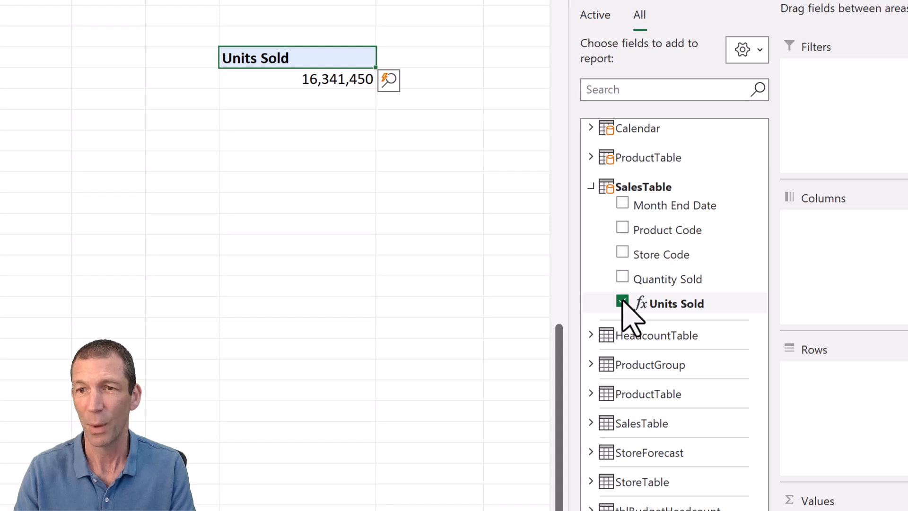
click(591, 158)
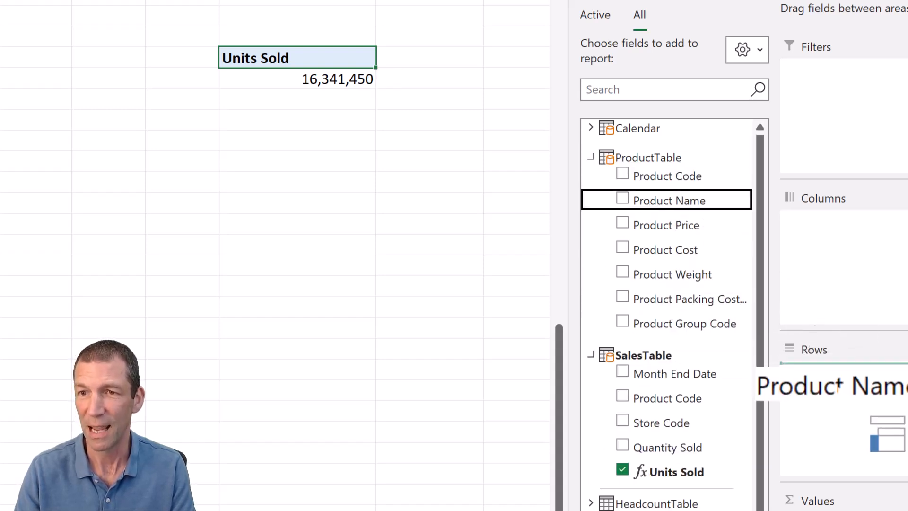
click(622, 200)
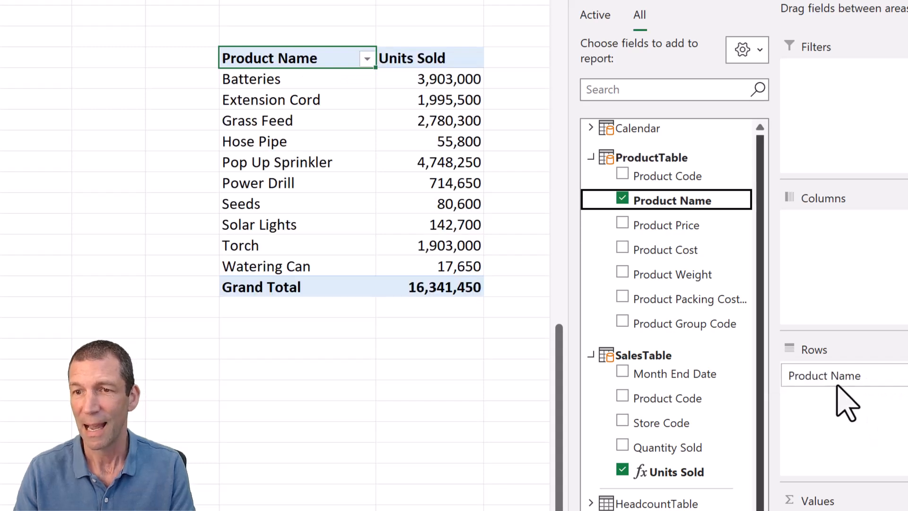
click(590, 128)
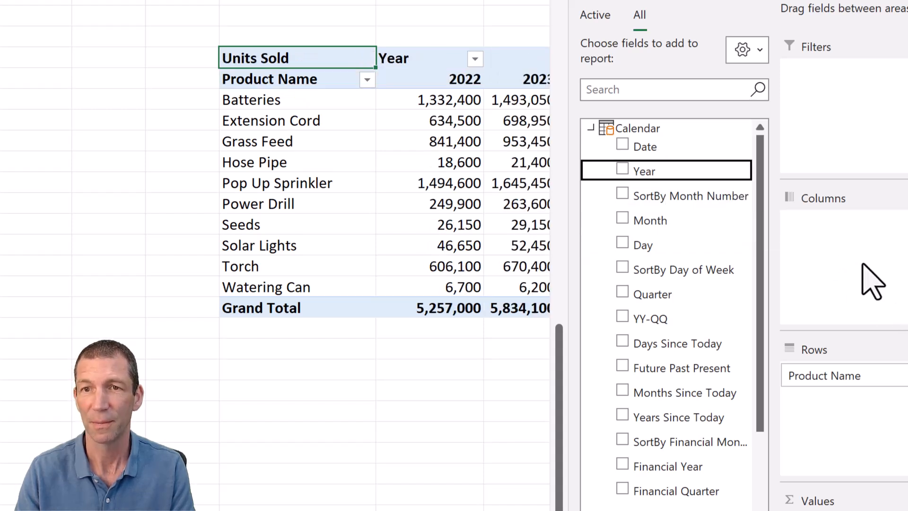
click(622, 168)
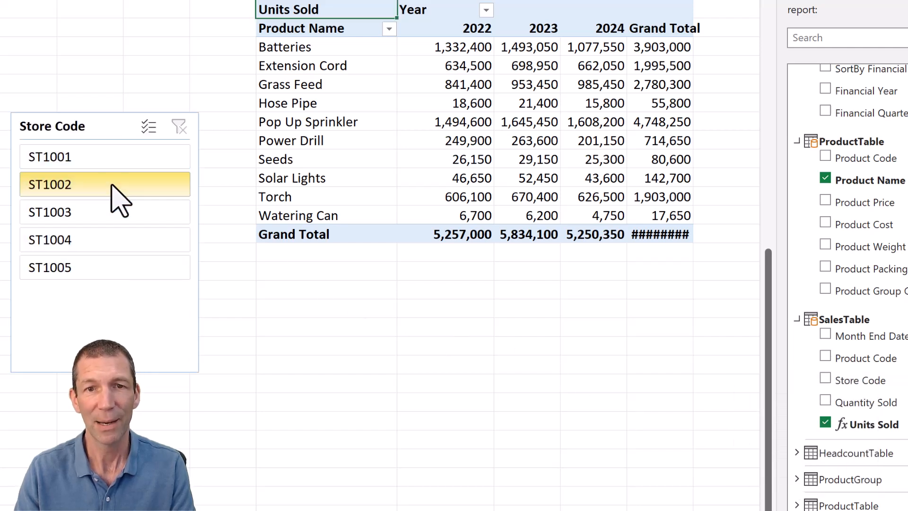
Filter the PivotTable with the Store Code slicer, choosing ST1002 then ST1003
click(50, 211)
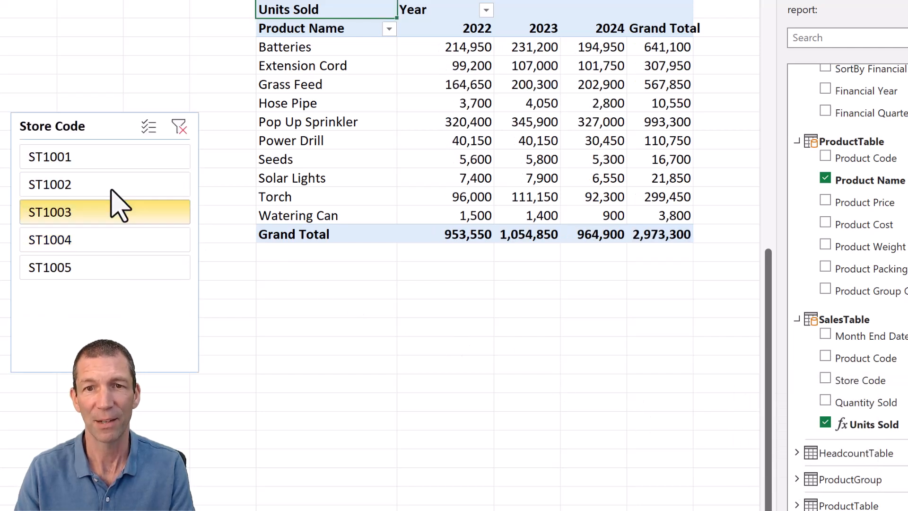
click(50, 156)
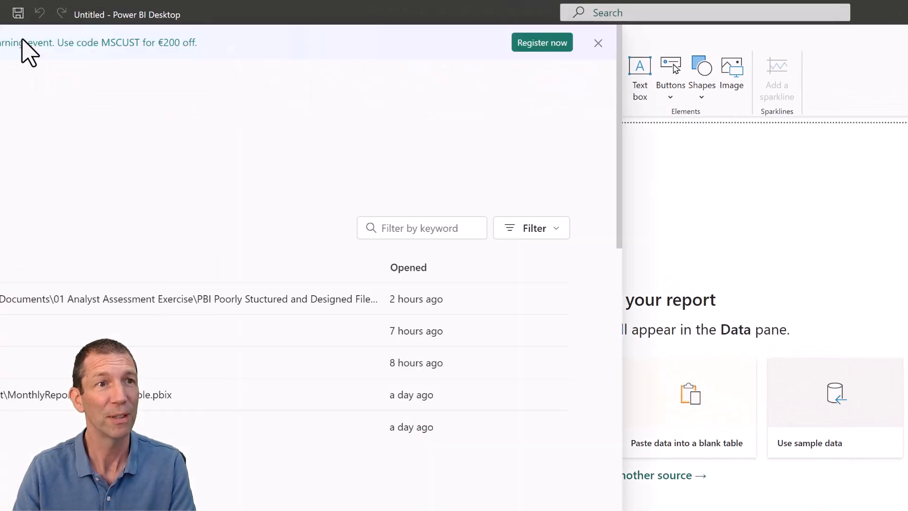
Close the Power BI start screen and select Sales and Store Data.xlsx for Excel import
click(59, 265)
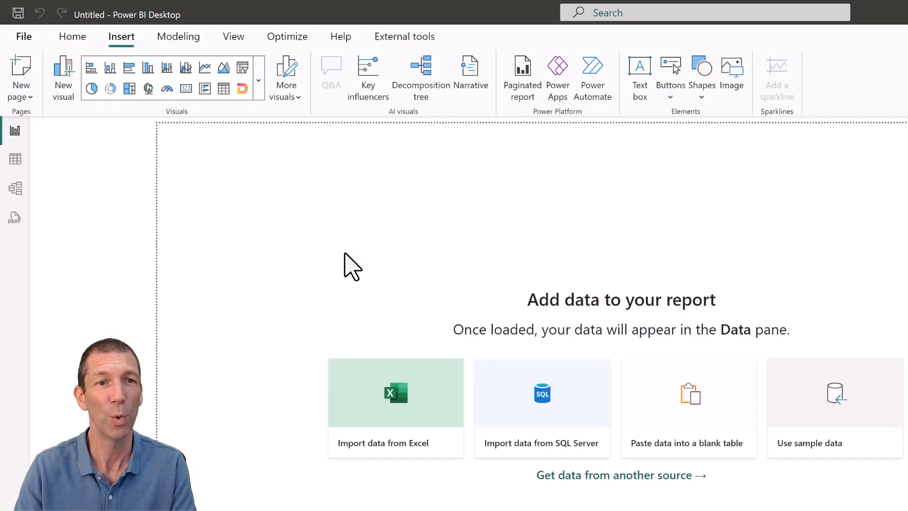
click(396, 392)
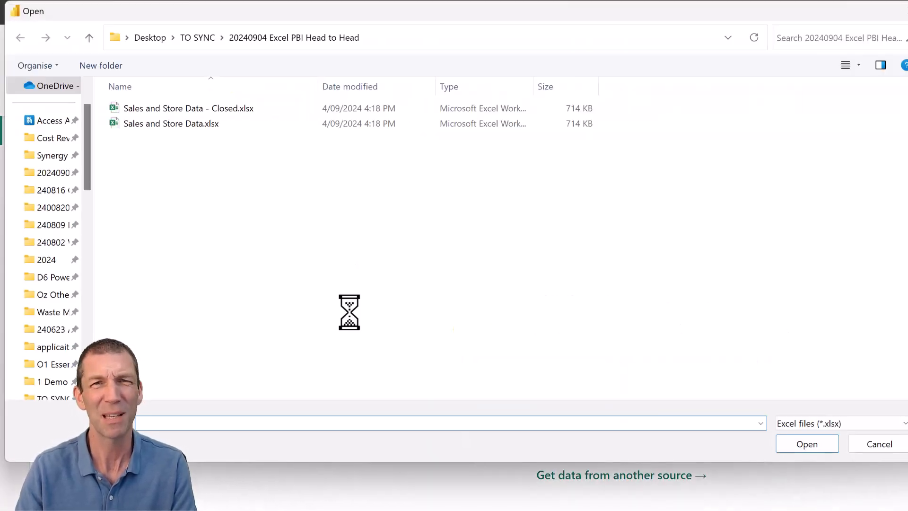
mouse_move(356, 324)
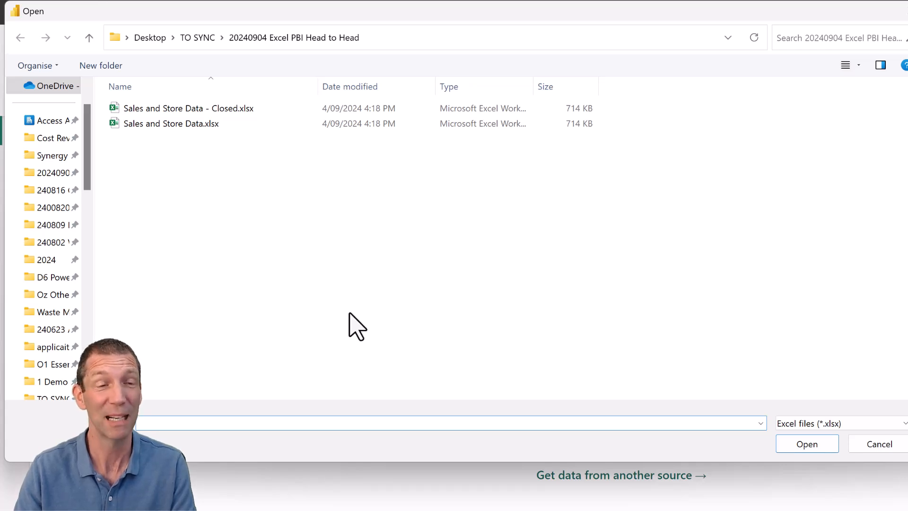
click(188, 108)
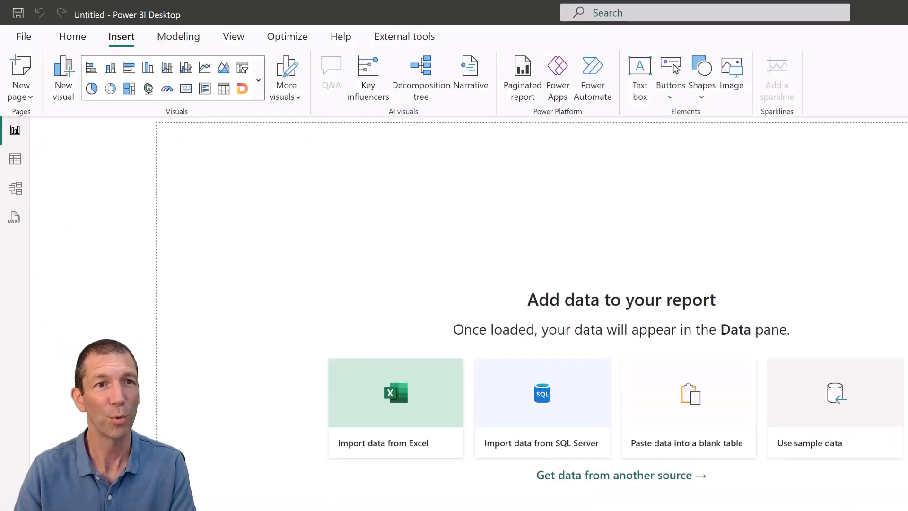
Open the workbook, start the contents import, and close the Migration completed summary
click(396, 405)
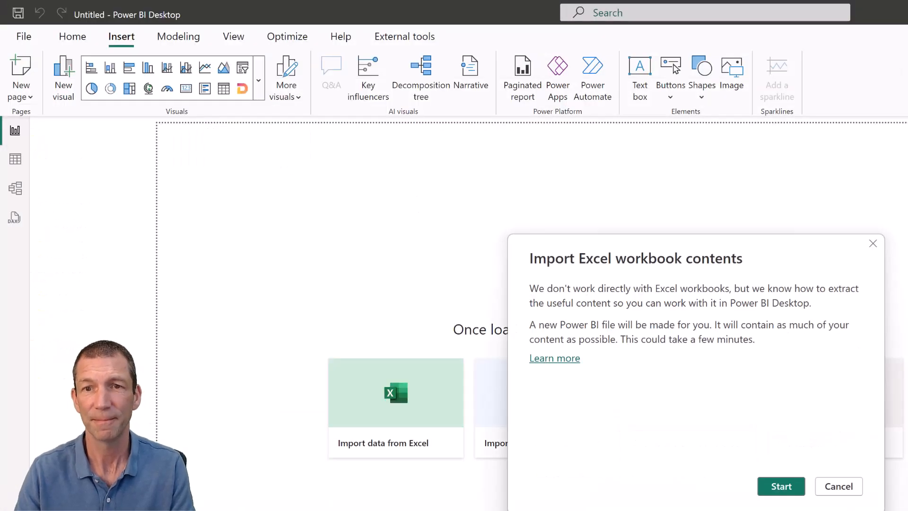
click(781, 485)
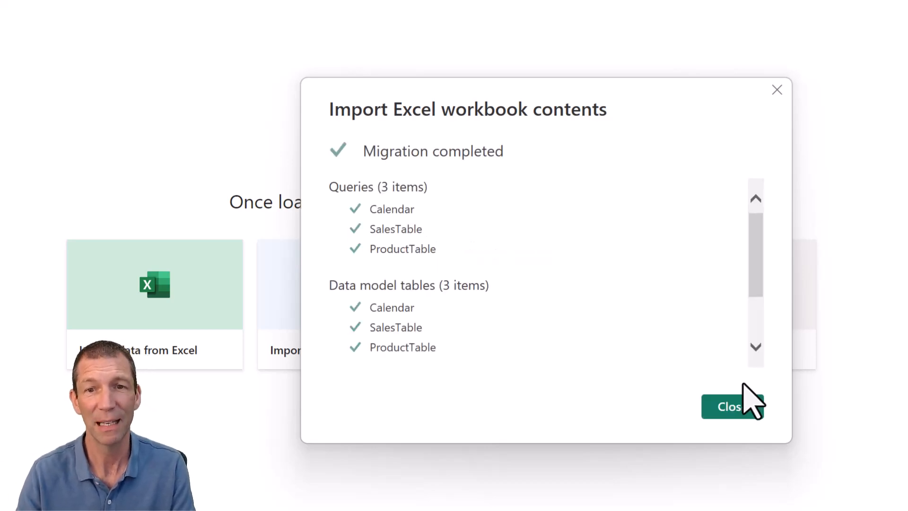
click(732, 405)
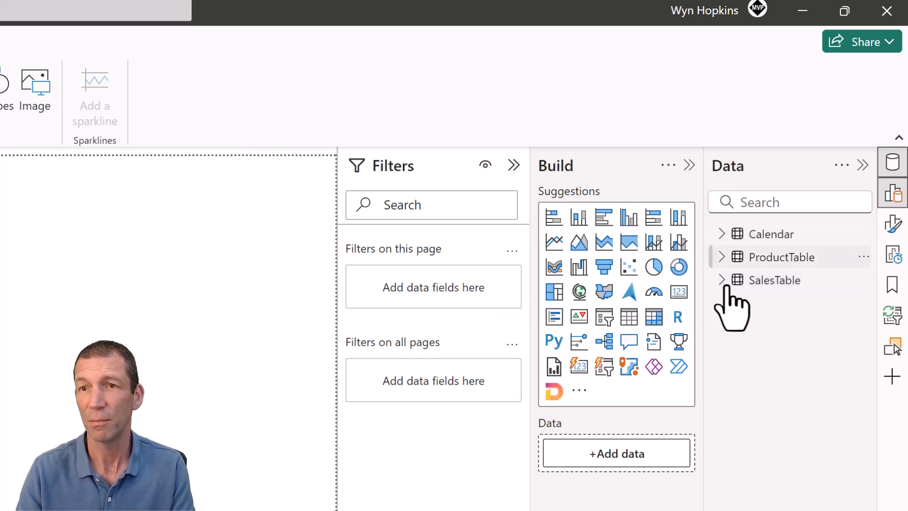
mouse_move(653, 317)
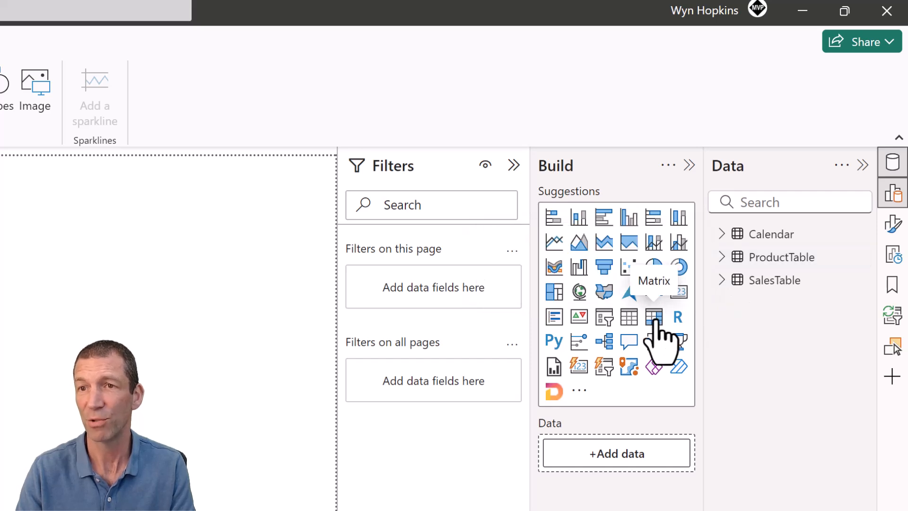
Insert a Matrix visual showing Units Sold by Product Name with Year columns
click(653, 317)
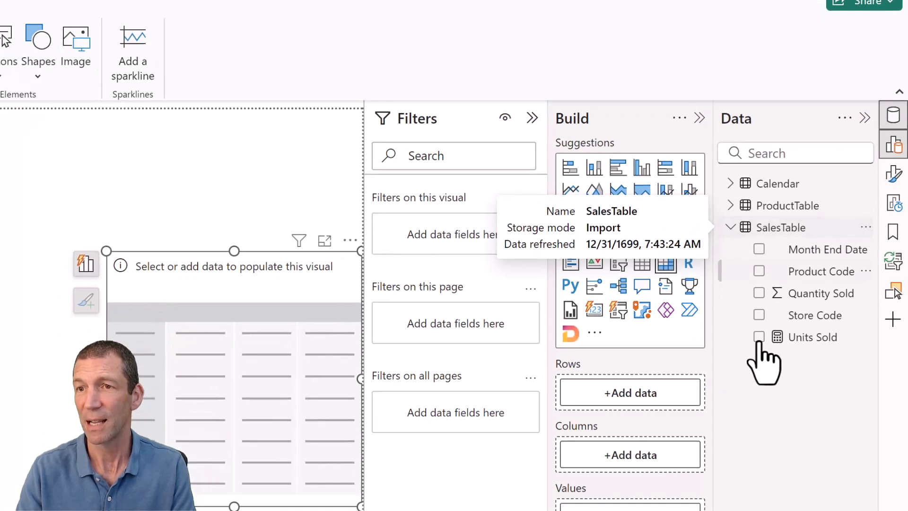
click(759, 336)
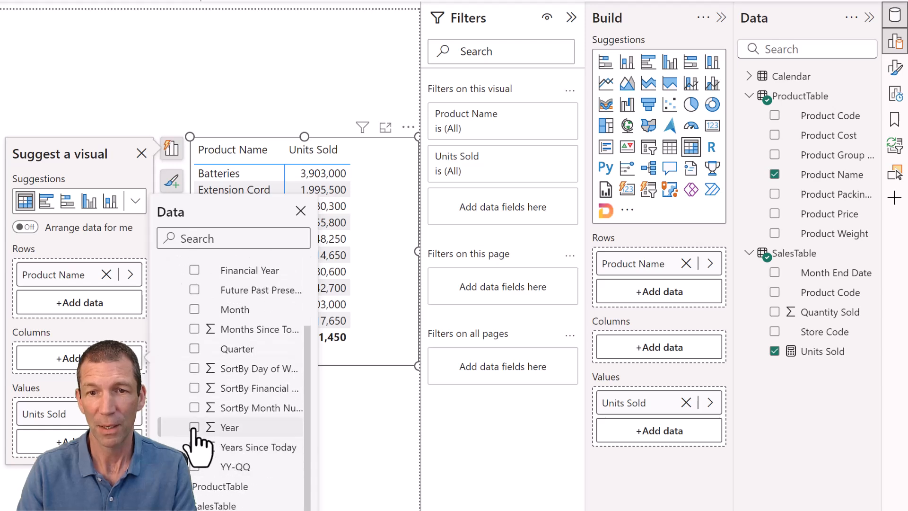
click(194, 428)
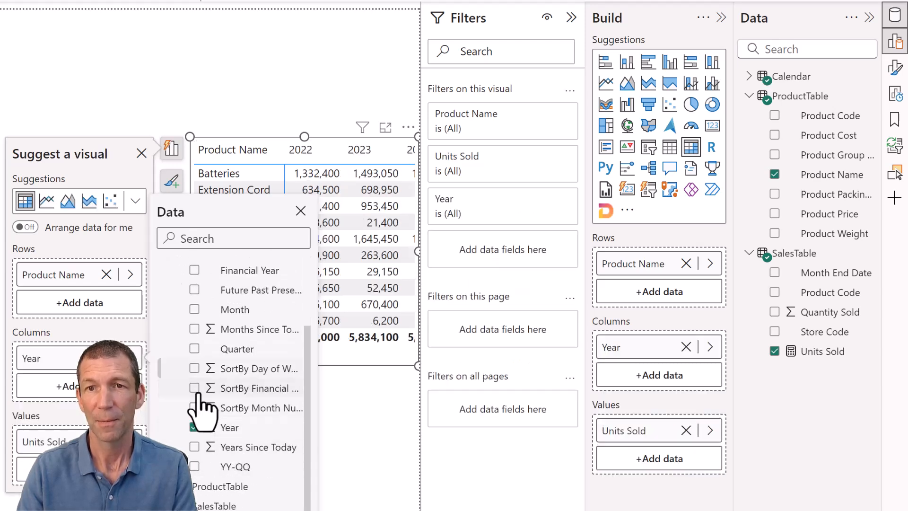
click(301, 211)
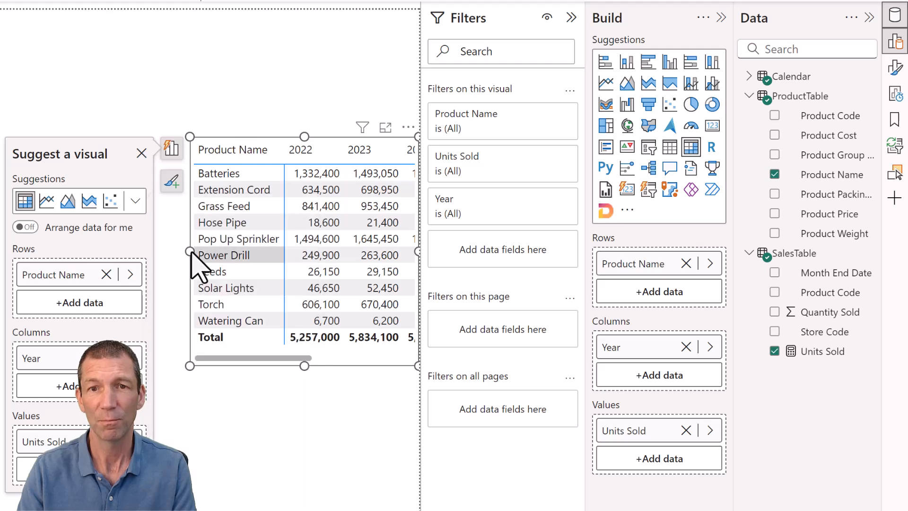
click(142, 154)
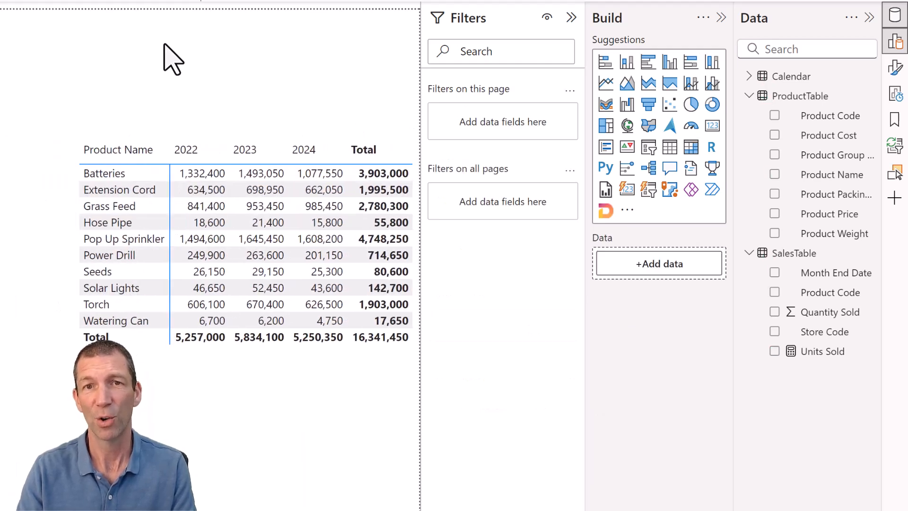
Add a new Slicer visual driven by SalesTable Store Code, listing ST1001–ST1005
right_click(172, 58)
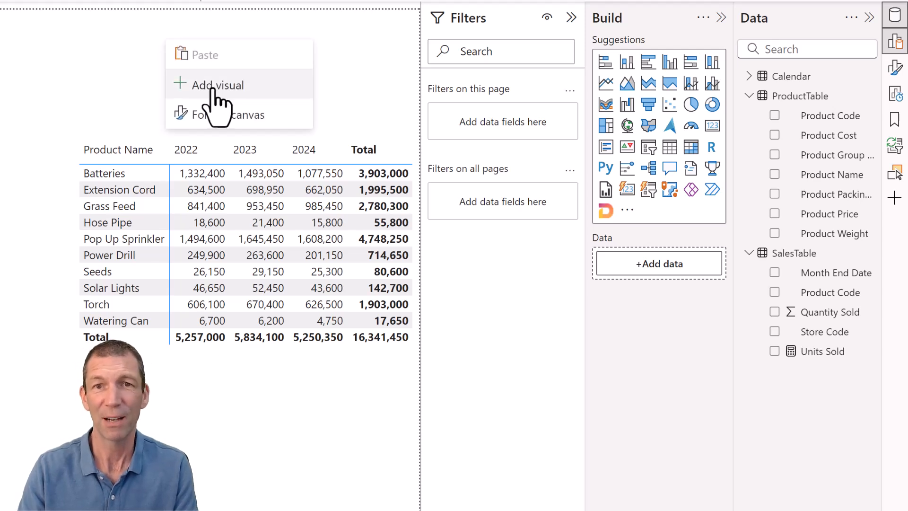
click(218, 85)
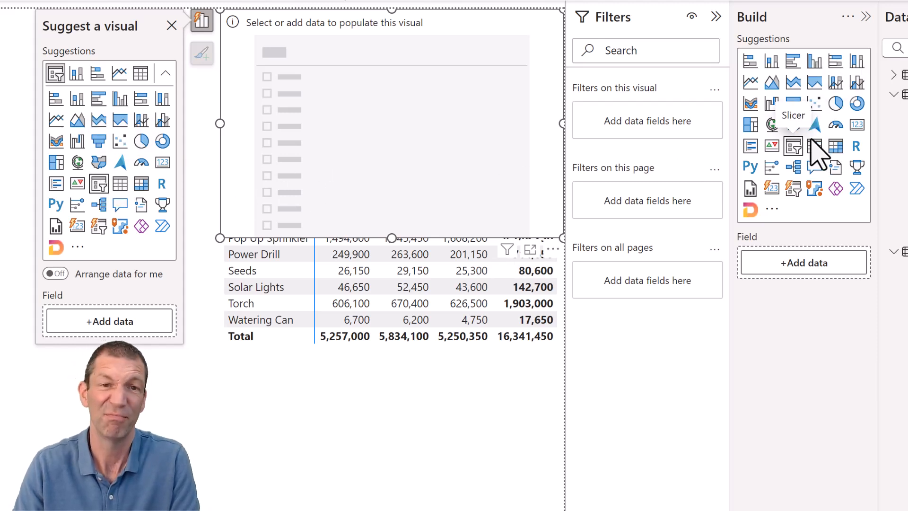
click(109, 321)
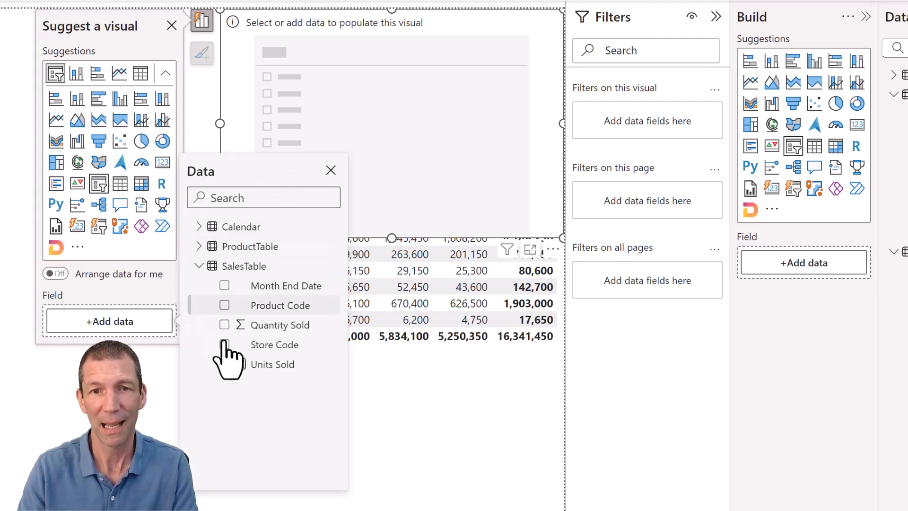
click(224, 344)
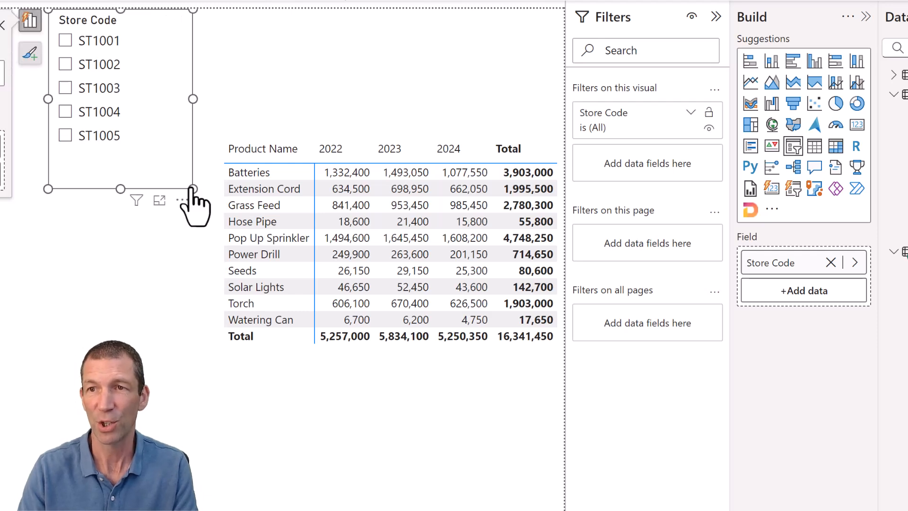
Set the Store Code slicer's style to Tile under Slicer settings > Options
click(65, 64)
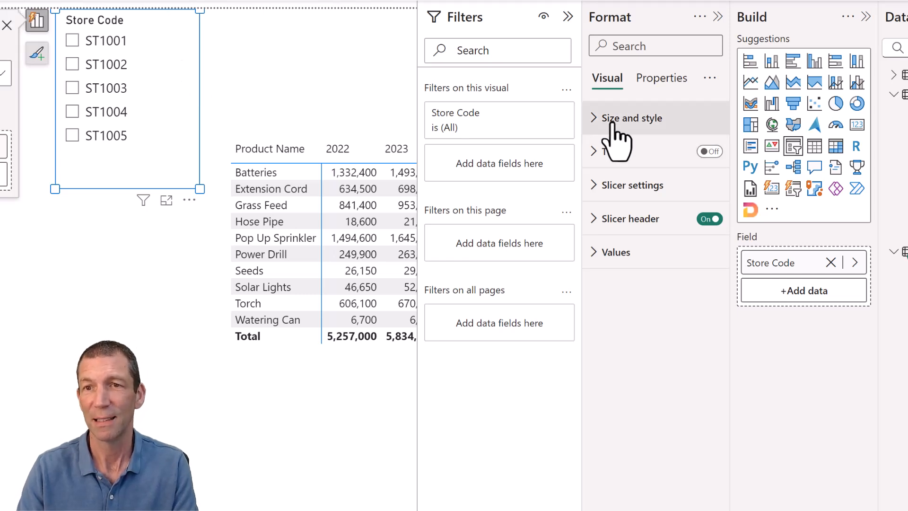
click(634, 185)
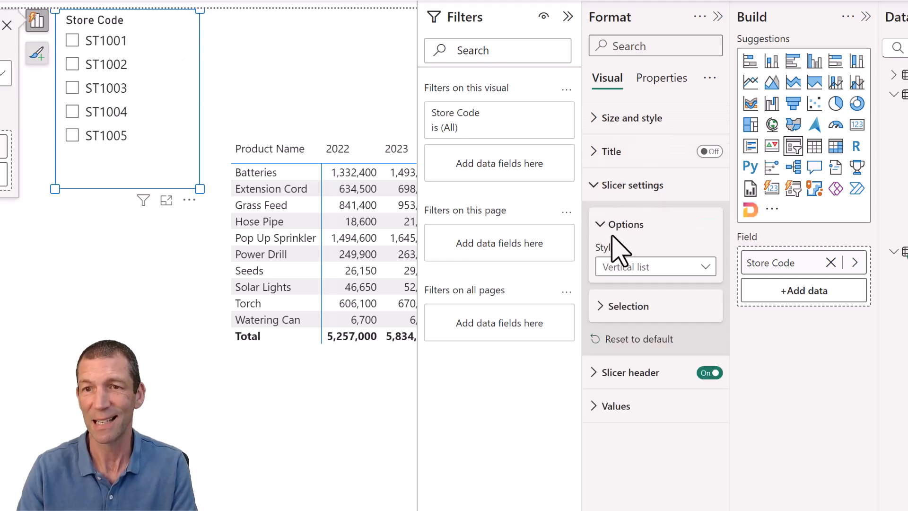
click(655, 267)
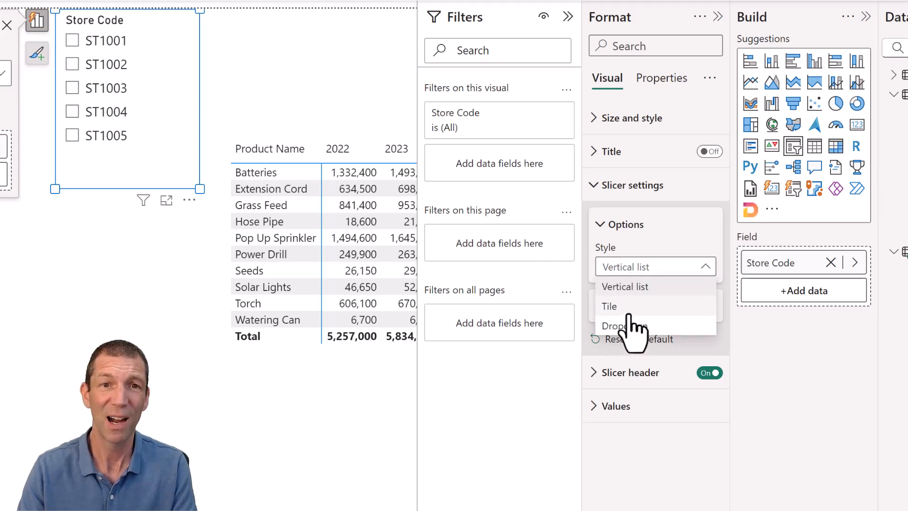
click(610, 306)
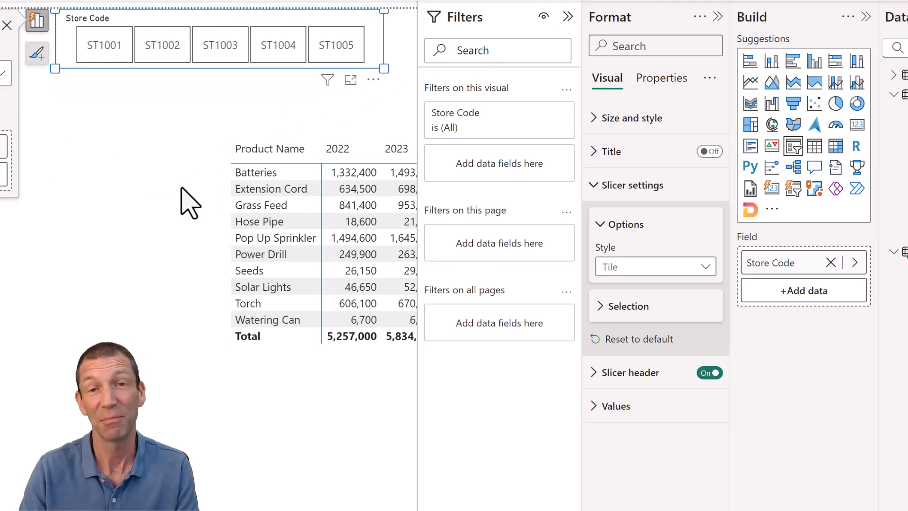
mouse_move(223, 176)
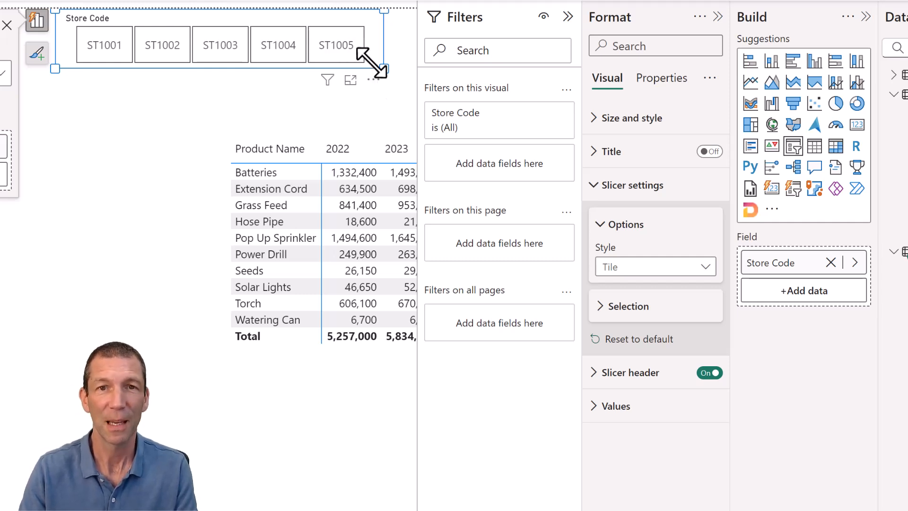
mouse_move(375, 87)
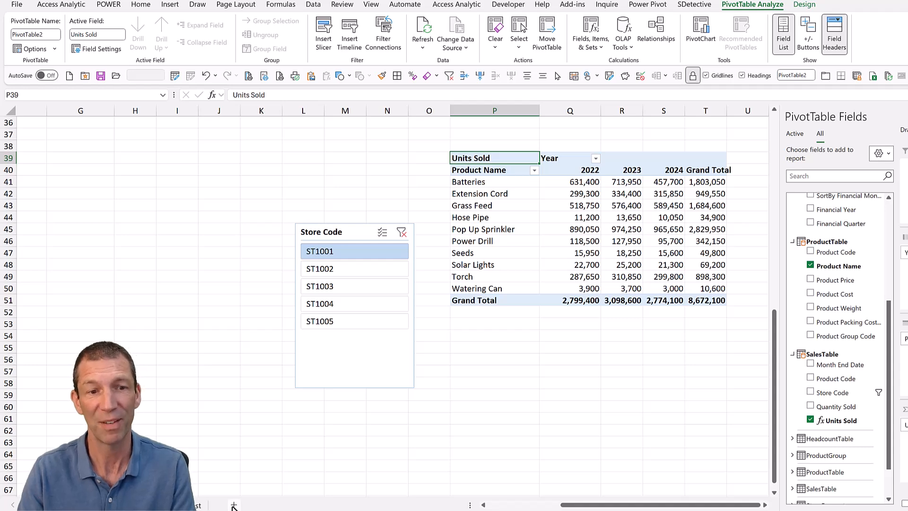
Add a new worksheet and place a Data Model PivotTable on it
click(224, 506)
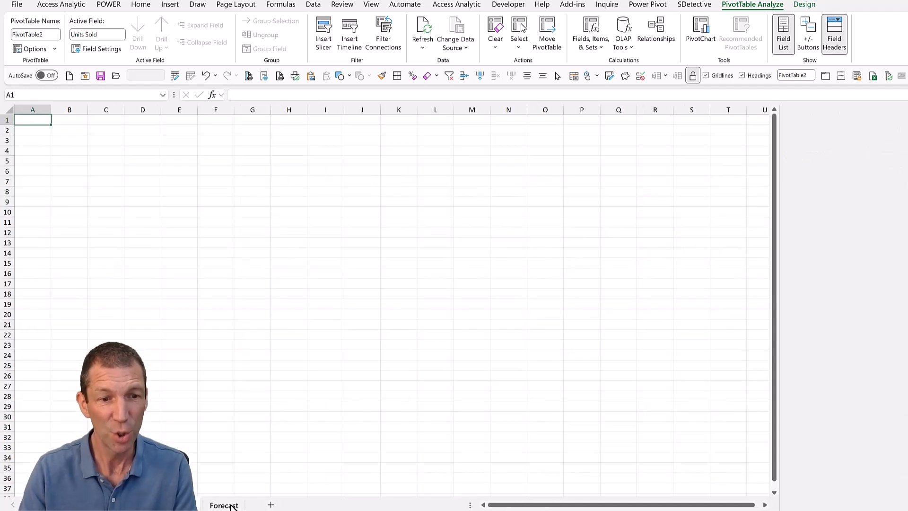
click(61, 5)
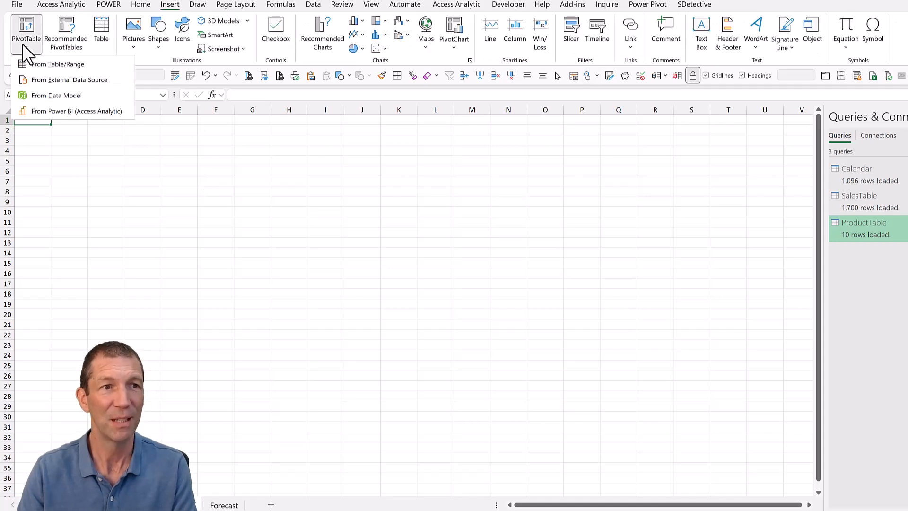
click(56, 95)
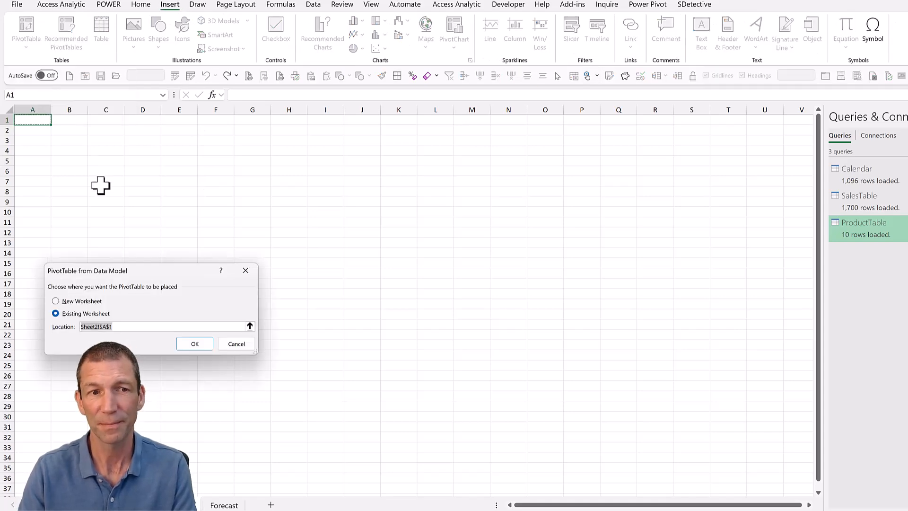
click(195, 343)
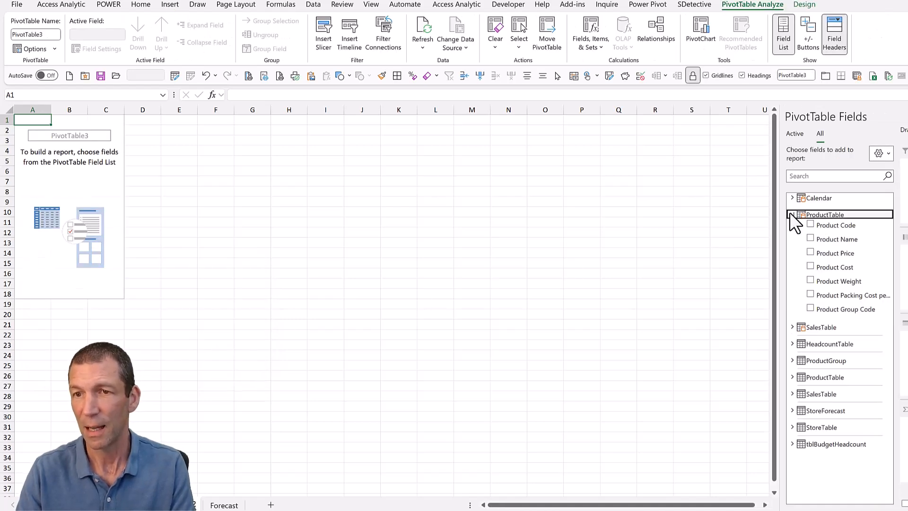
Add Product Name as rows and Units Sold as values, totalling 16,341,450
click(811, 238)
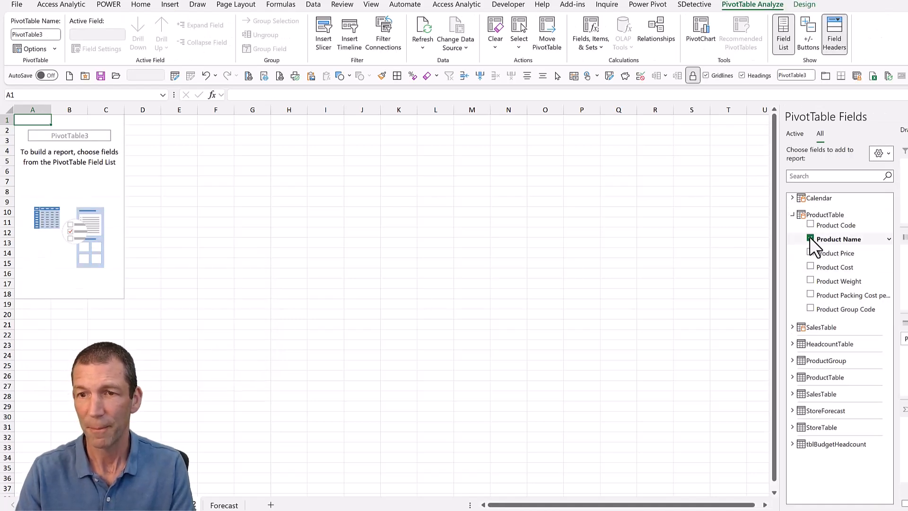
click(810, 239)
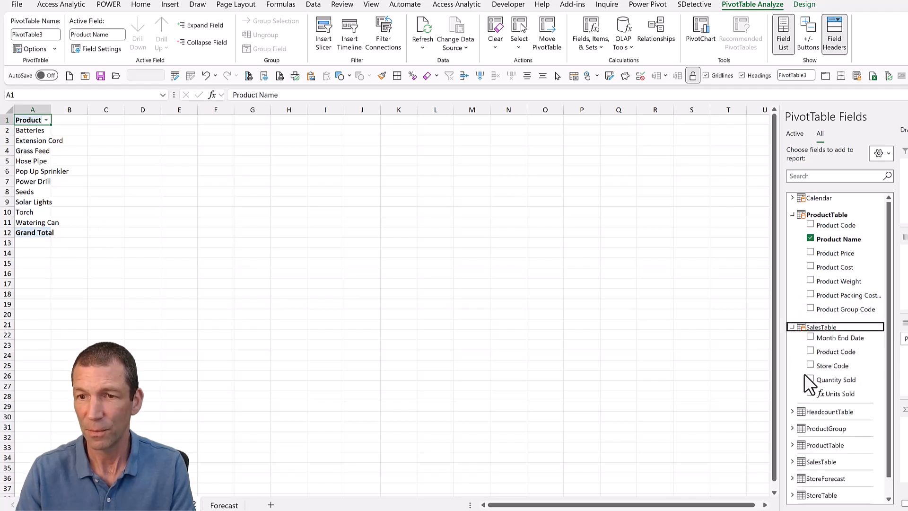
click(811, 393)
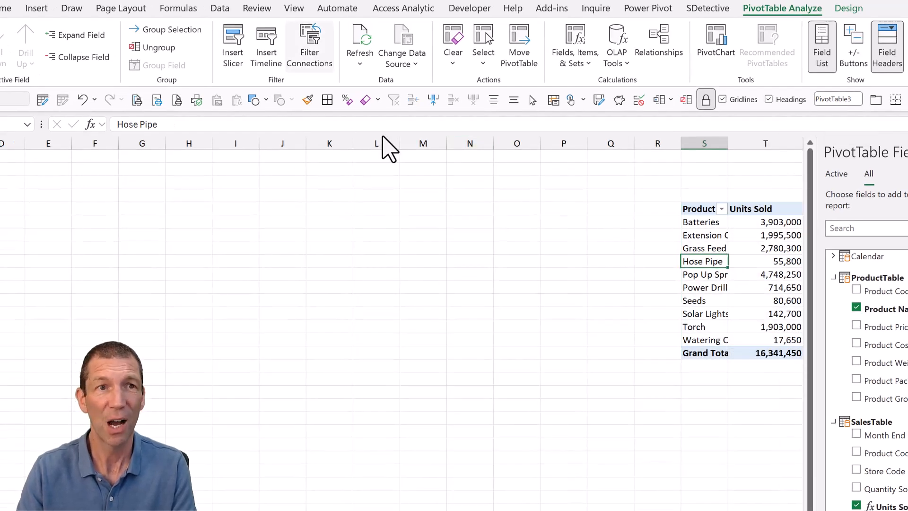
Insert a 2-D Clustered Bar chart from the Units Sold PivotTable
click(36, 8)
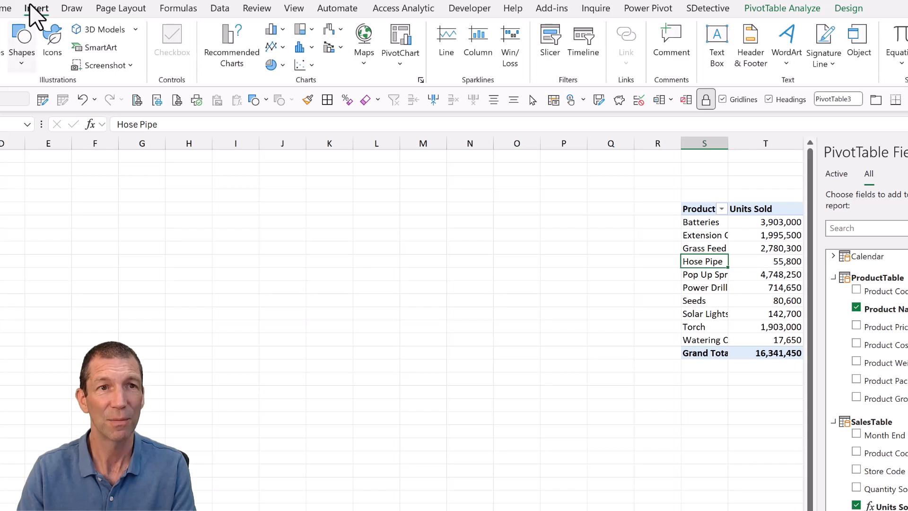
click(271, 29)
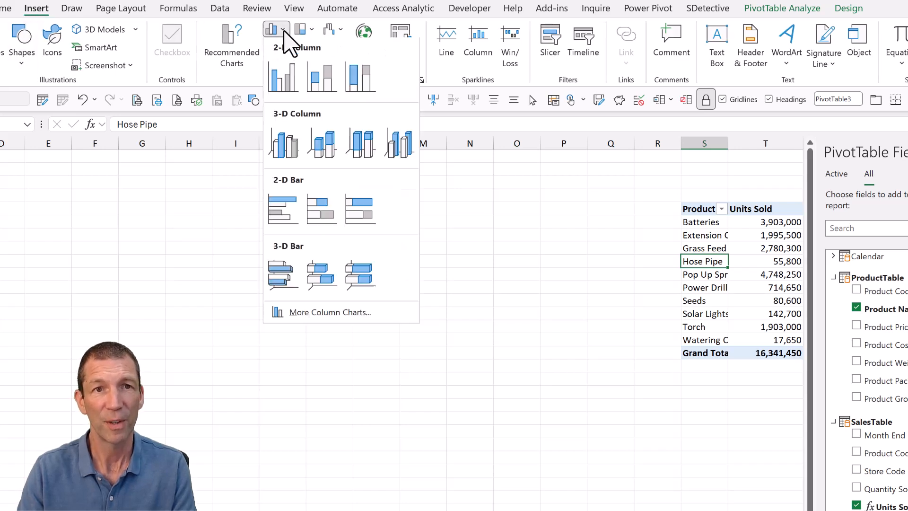
click(283, 209)
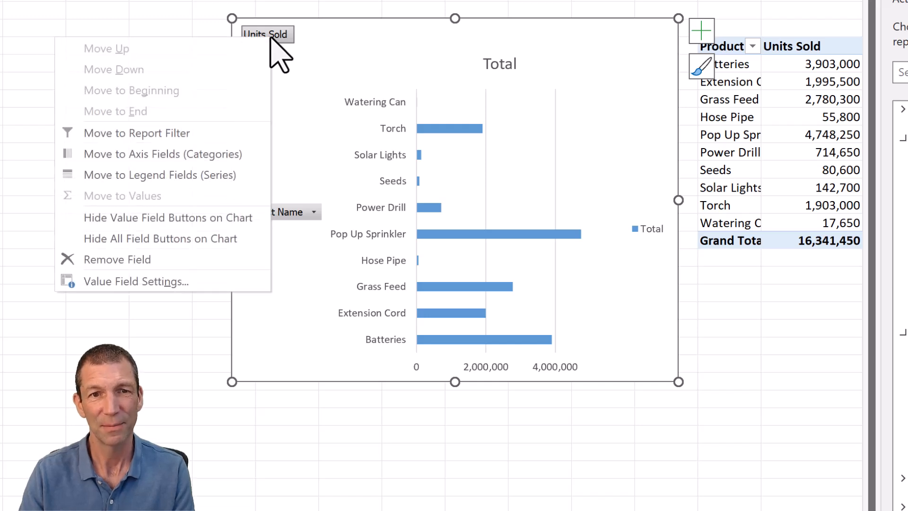
mouse_move(162, 238)
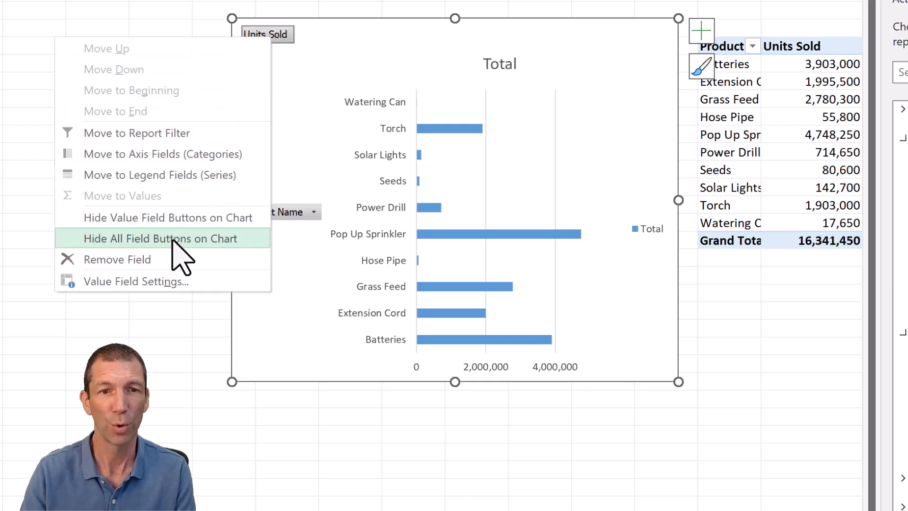
Hide all chart field buttons and delete the chart title and legend
click(161, 238)
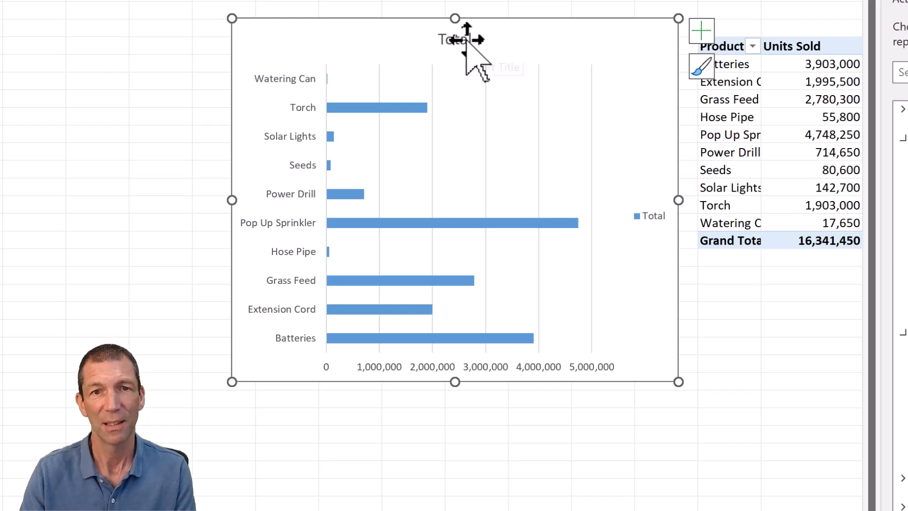
right_click(455, 40)
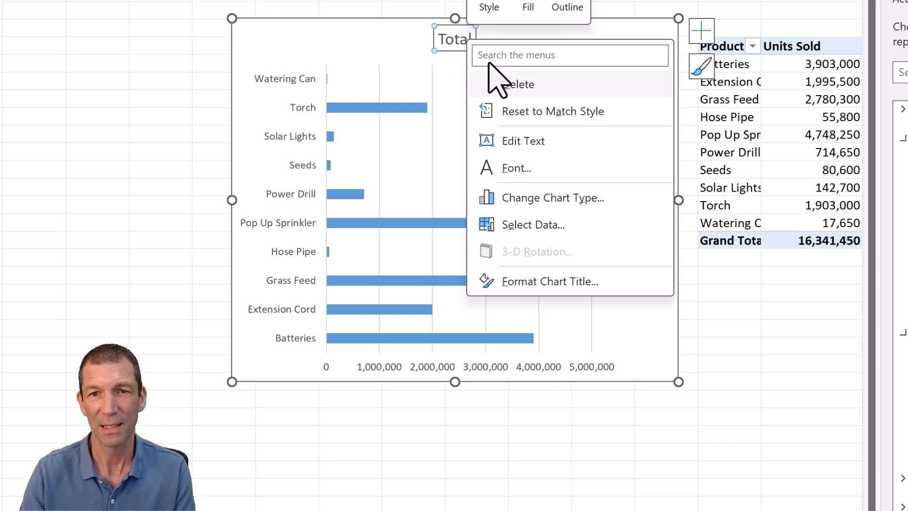
click(455, 382)
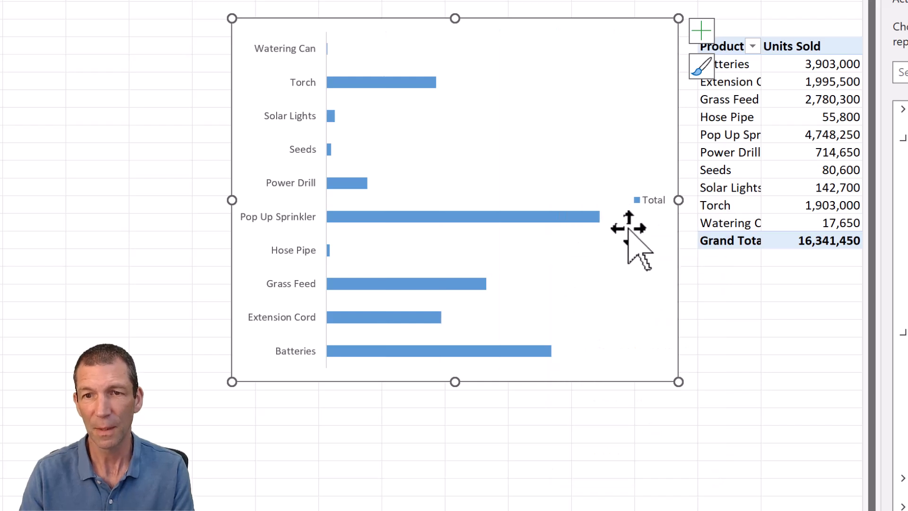
click(653, 200)
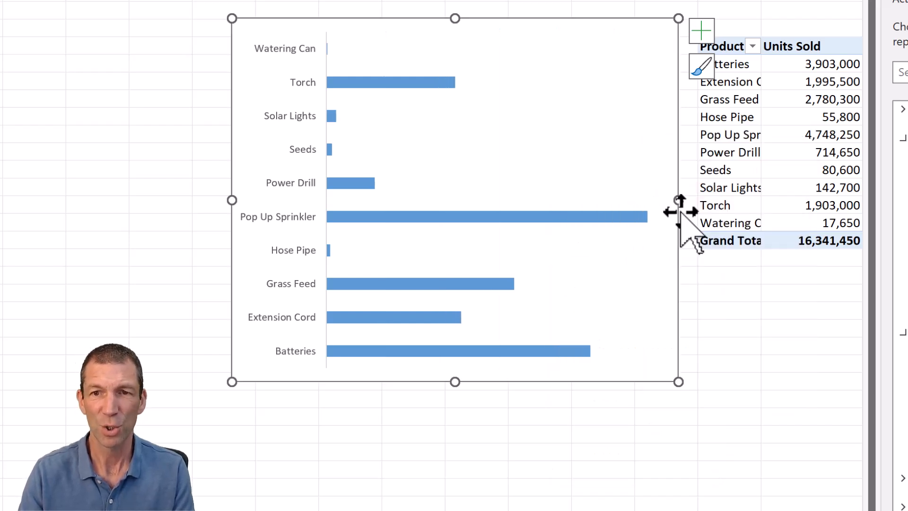
click(810, 99)
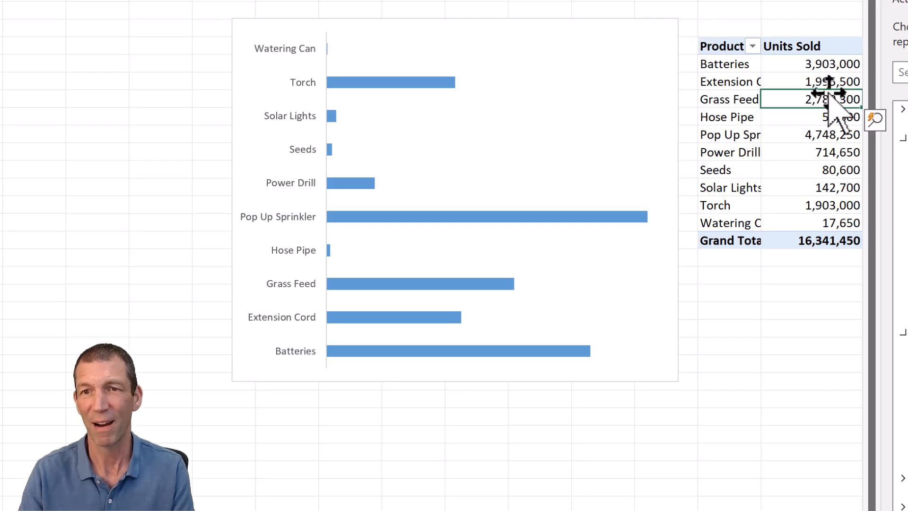
Sort the pivot table's Units Sold smallest to largest, putting Pop Up Sprinkler first
right_click(811, 98)
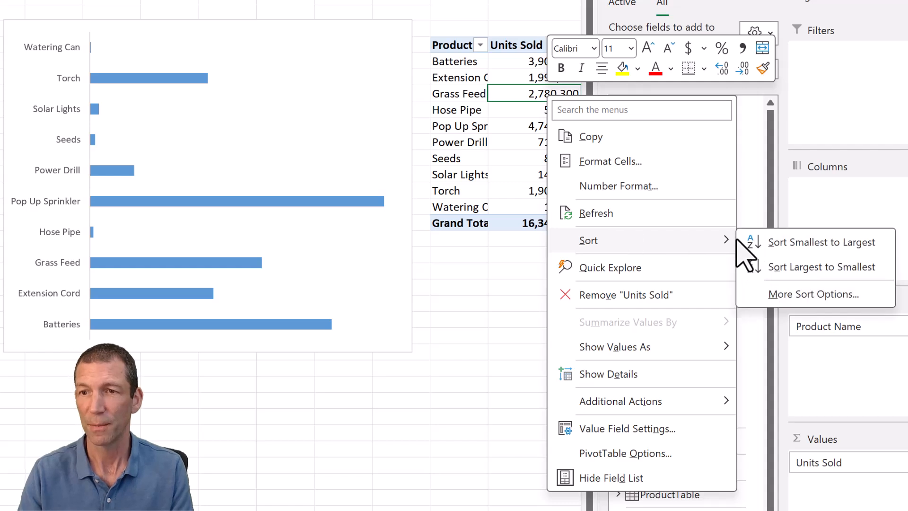
mouse_move(811, 255)
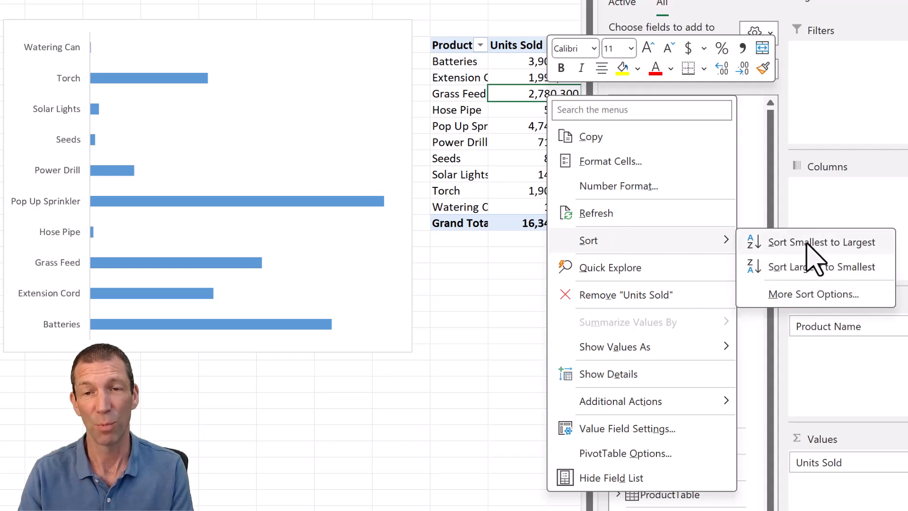
click(823, 242)
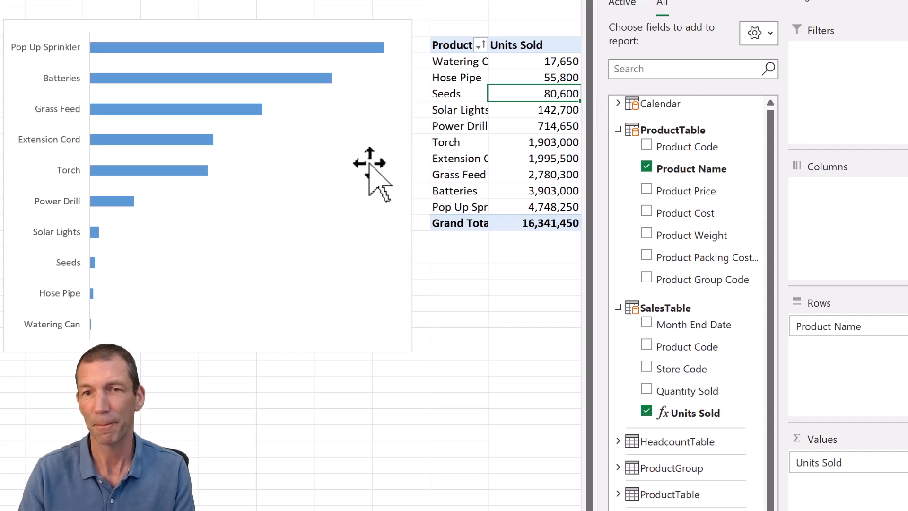
mouse_move(336, 76)
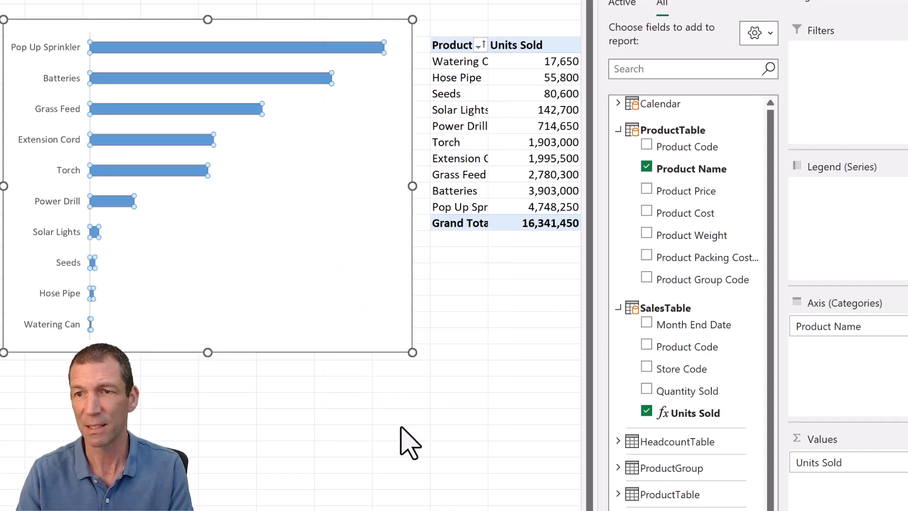
Widen the Units Sold bar series and add data labels showing each bar's value
click(810, 47)
text(20)
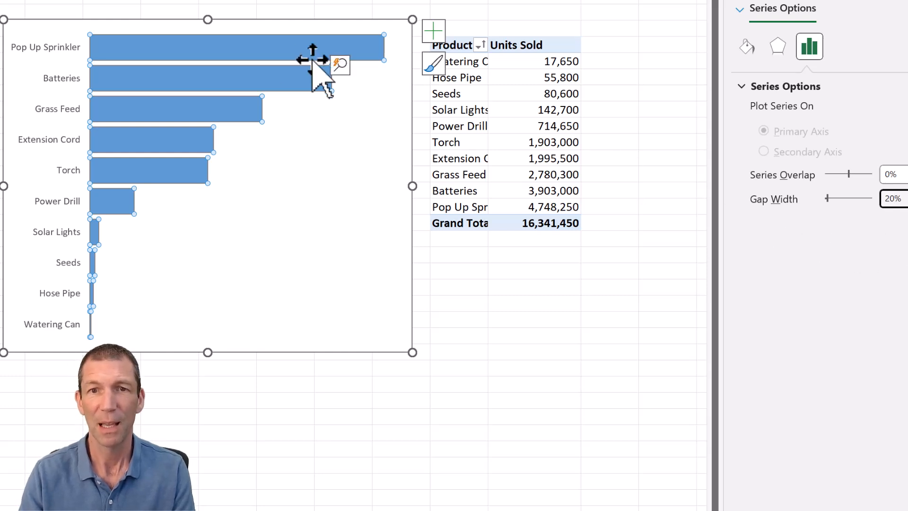
right_click(313, 64)
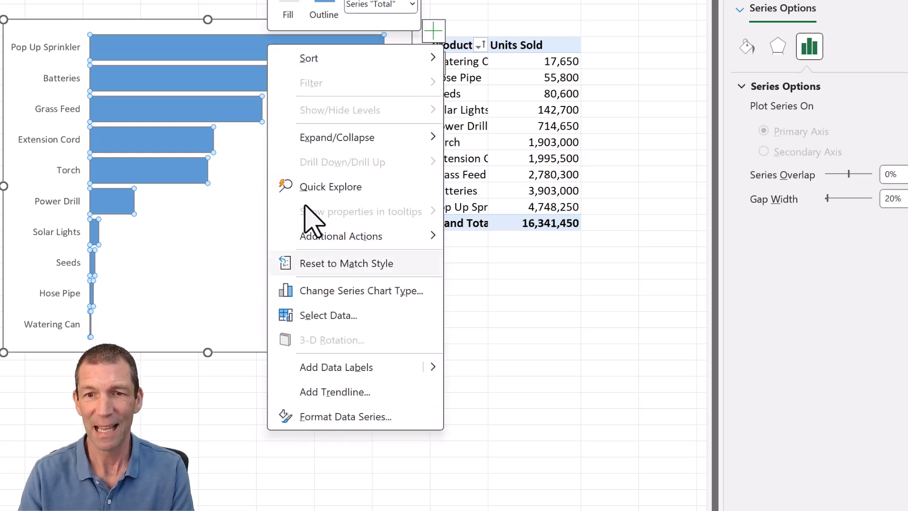
click(335, 366)
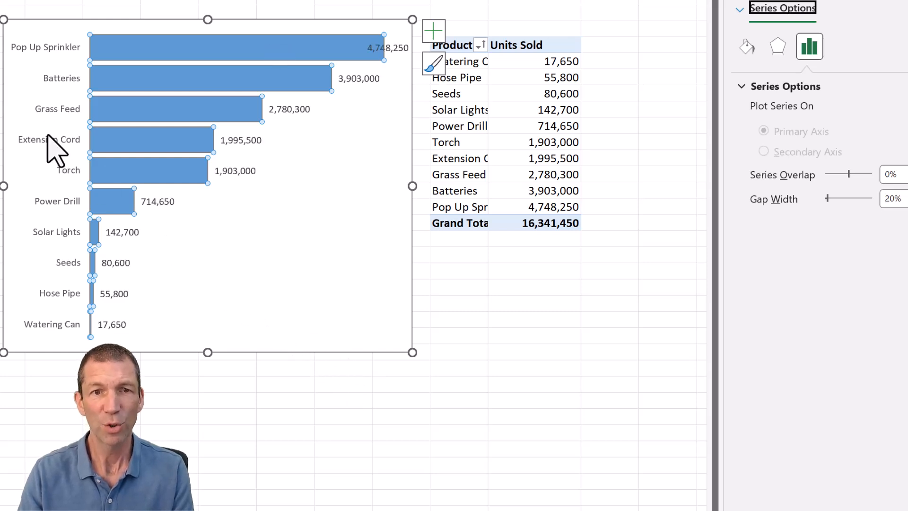
click(232, 174)
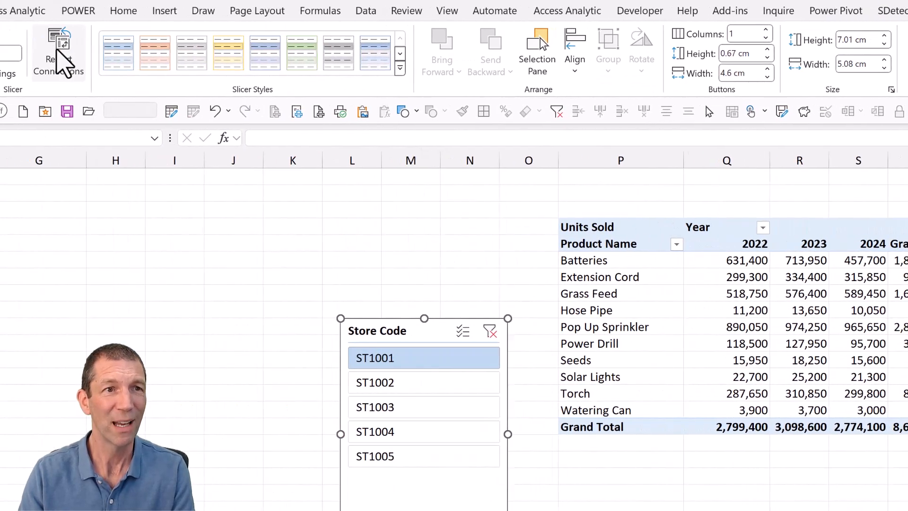
Connect the Store Code slicer to PivotTable3 on Sheet2 through Report Connections
click(58, 52)
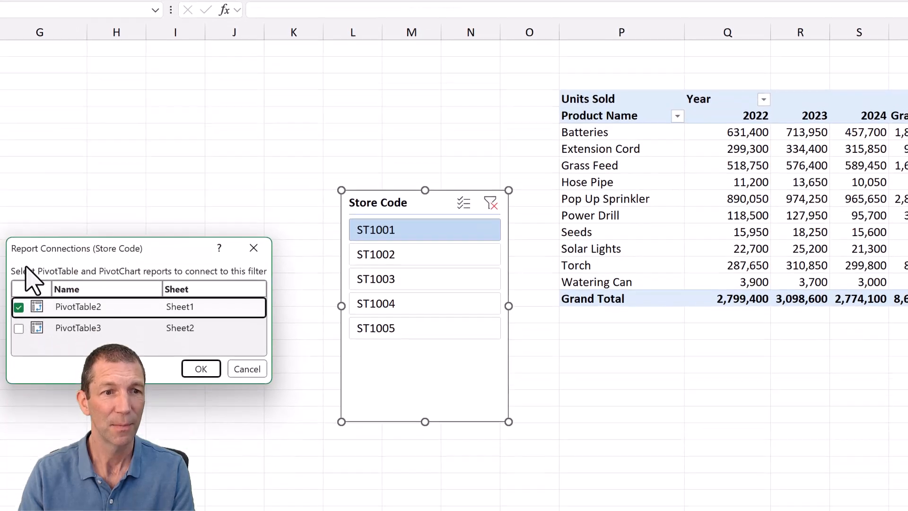
click(19, 328)
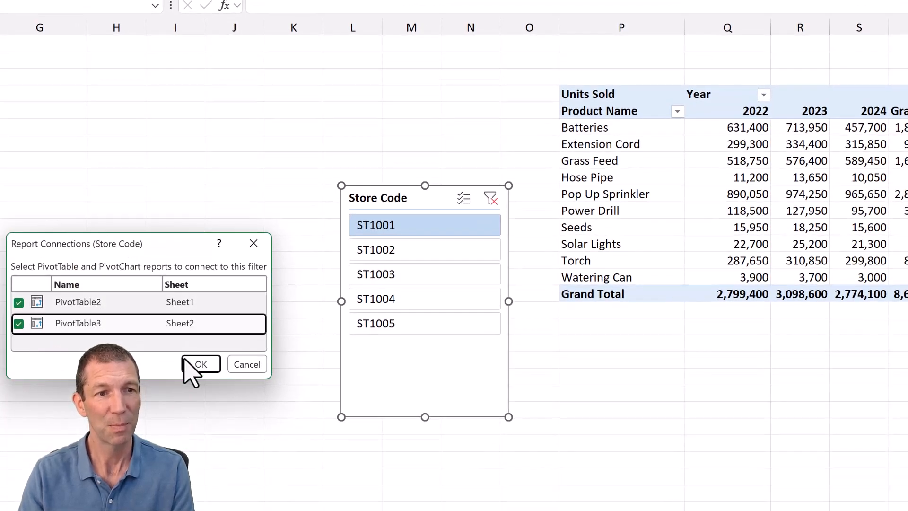
click(200, 365)
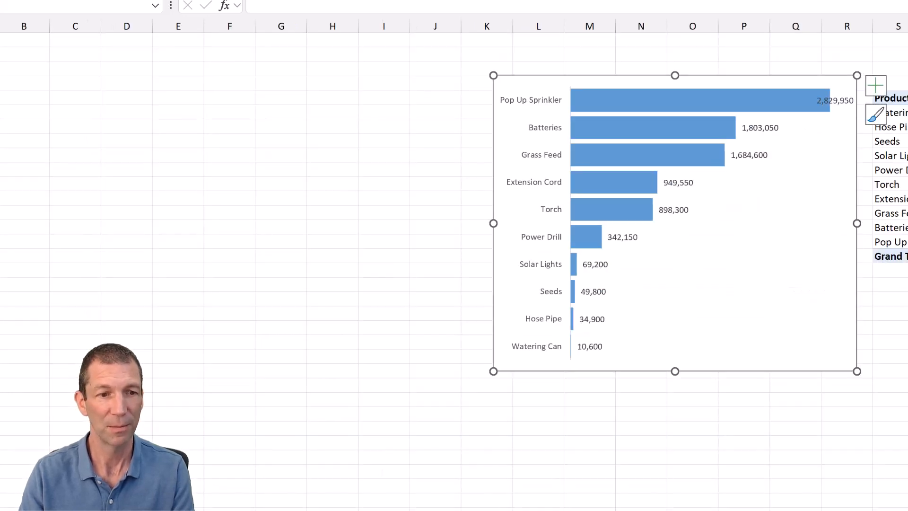
click(376, 250)
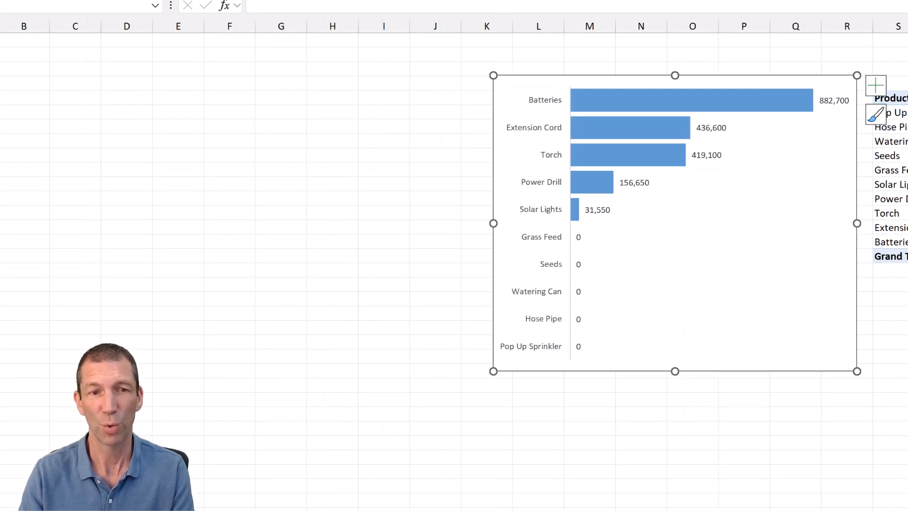
click(425, 250)
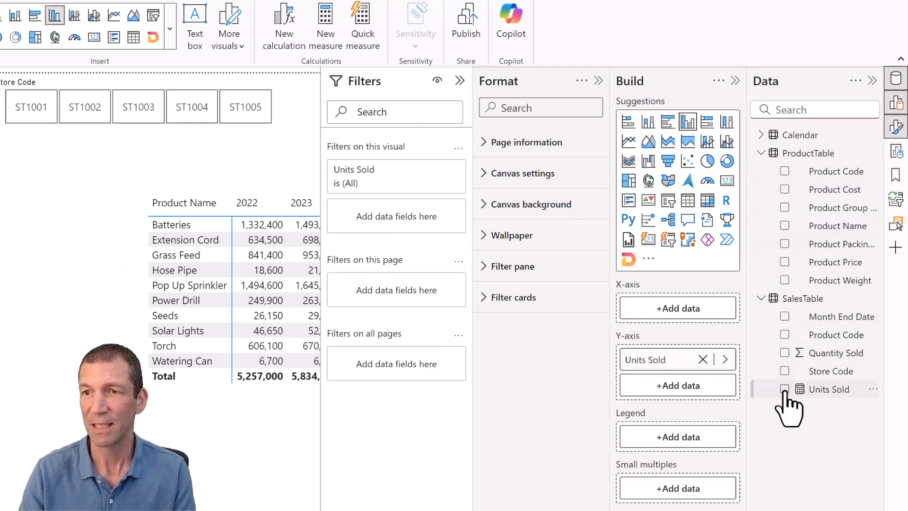
Build a horizontal bar chart of Units Sold by Product Name with data labels
click(784, 389)
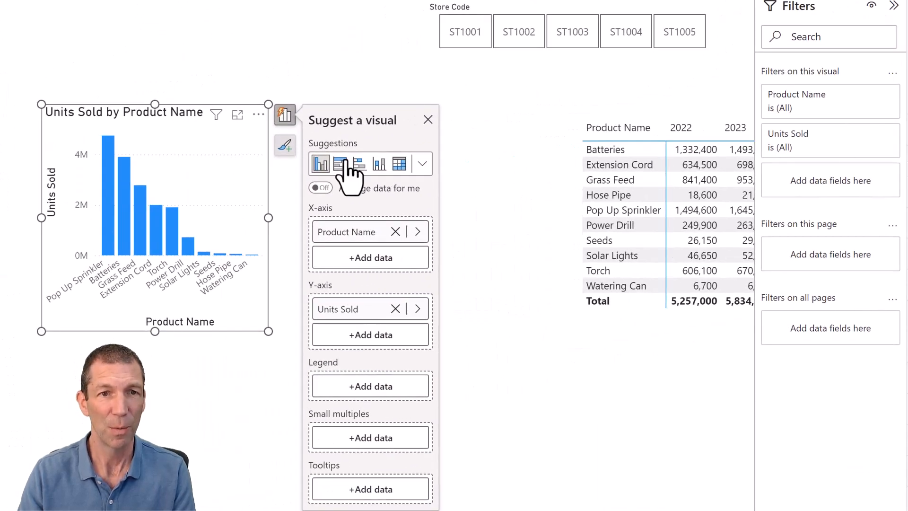
click(338, 163)
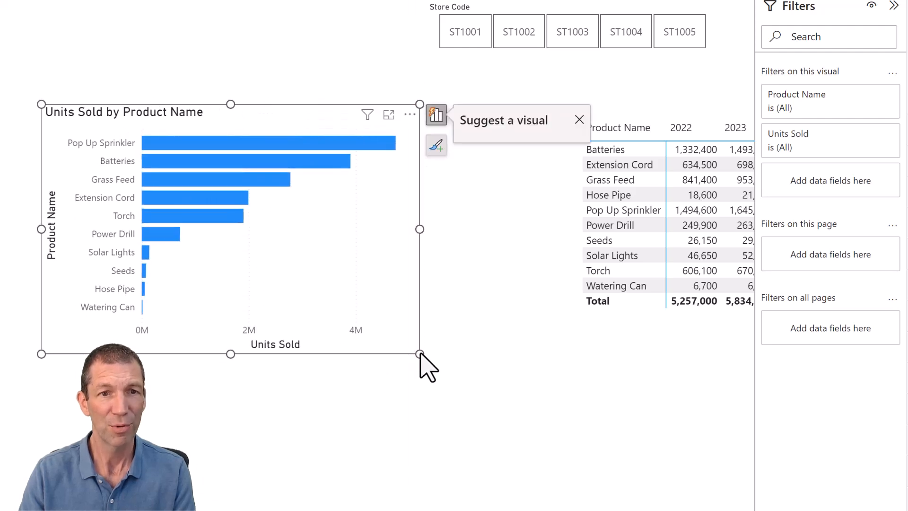
click(436, 115)
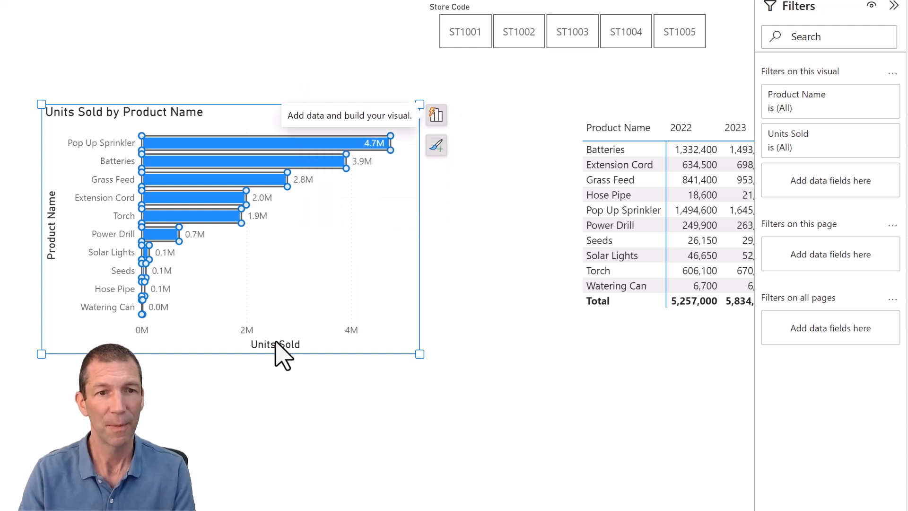
Delete the chart's axis titles and value axis, then edit the chart title
right_click(275, 344)
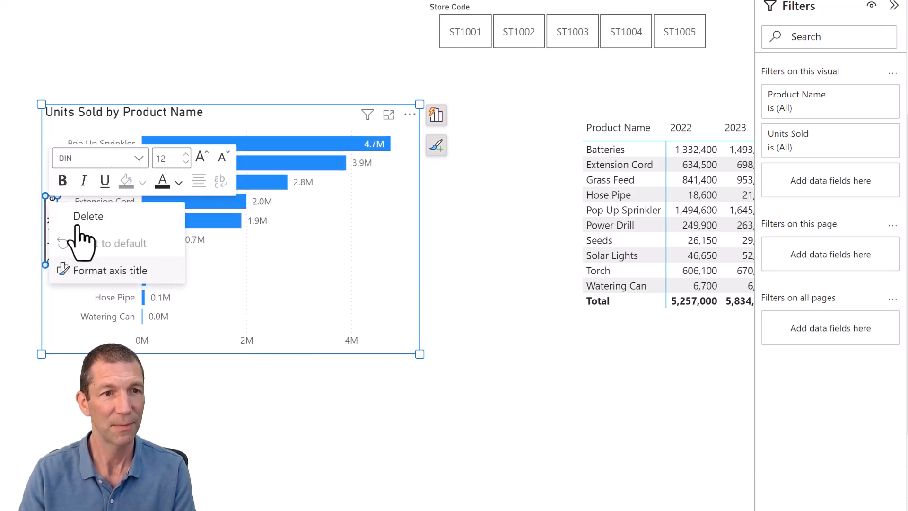
click(235, 353)
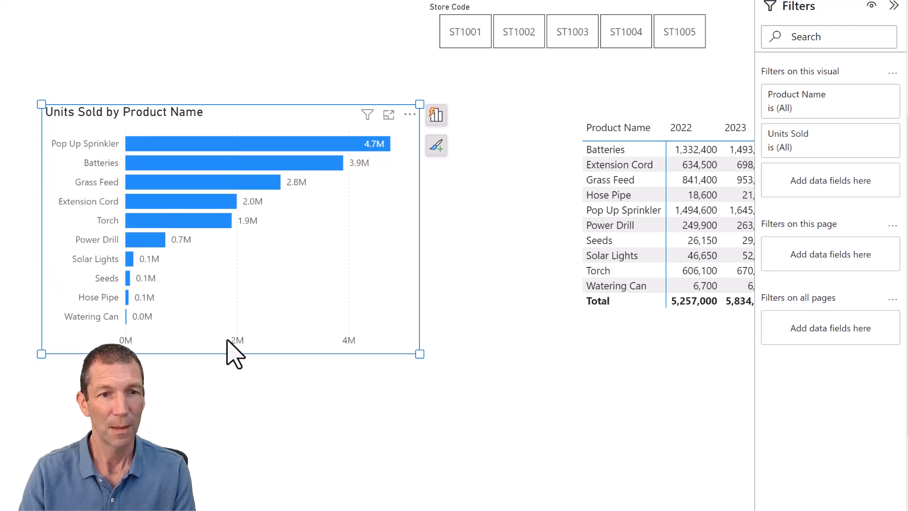
right_click(235, 348)
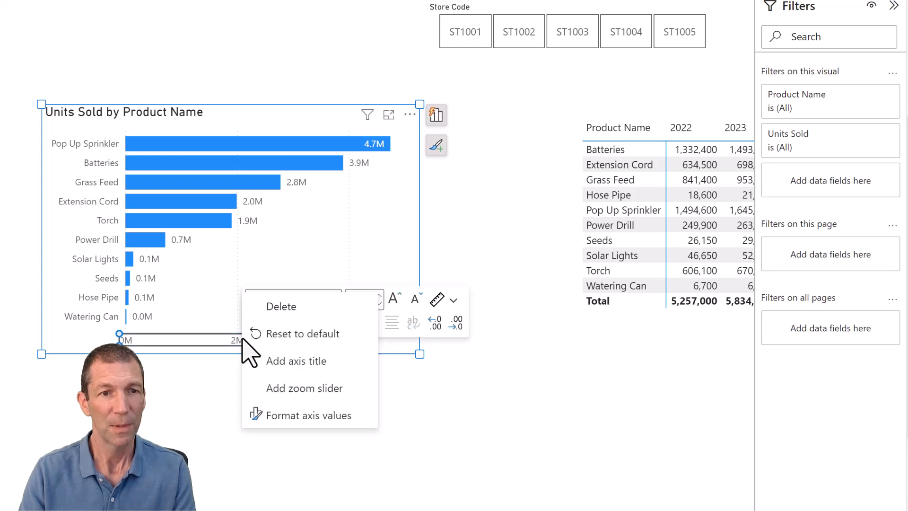
click(292, 300)
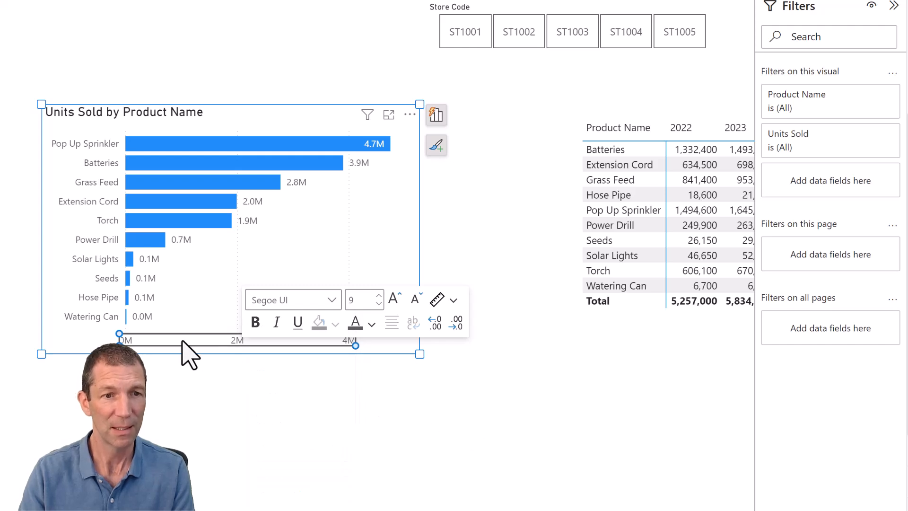
right_click(191, 348)
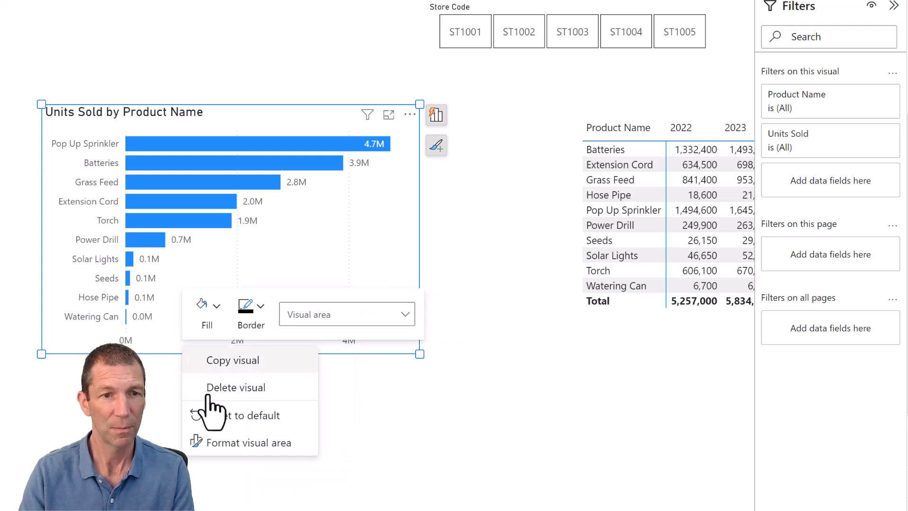
click(287, 371)
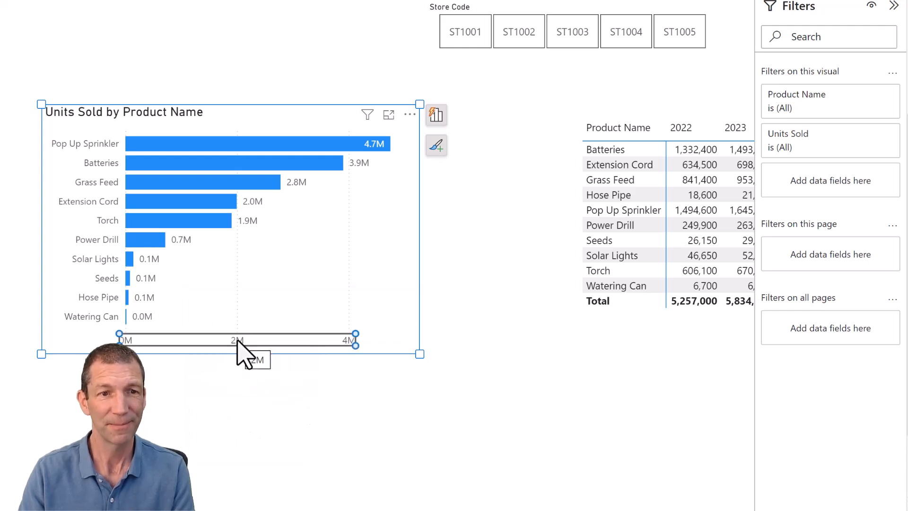
right_click(237, 340)
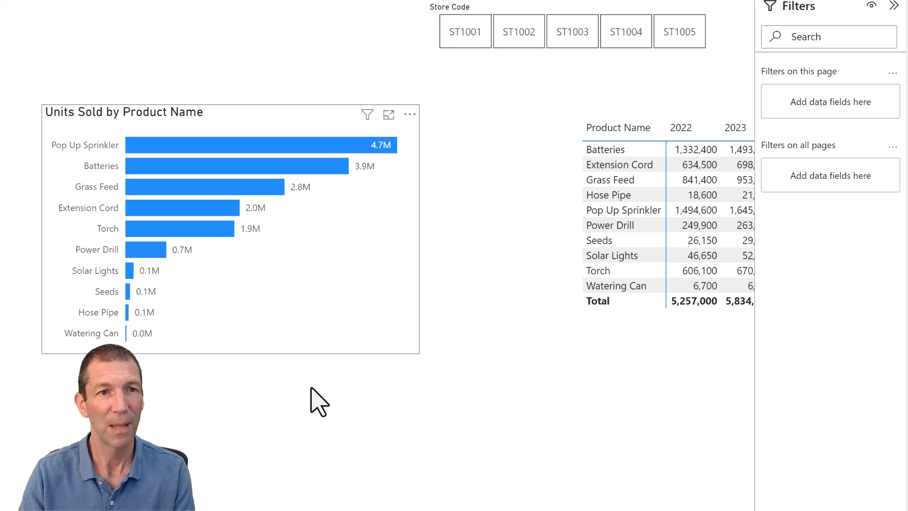
mouse_move(177, 125)
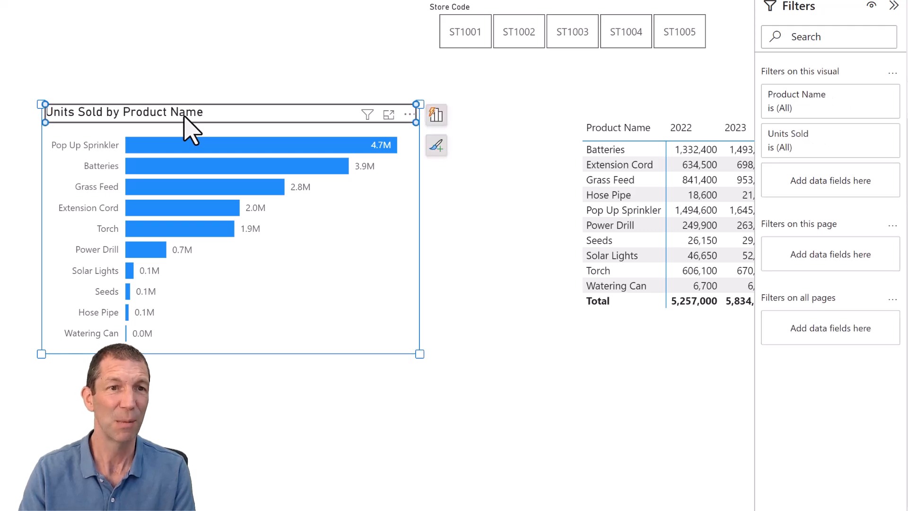
double_click(123, 112)
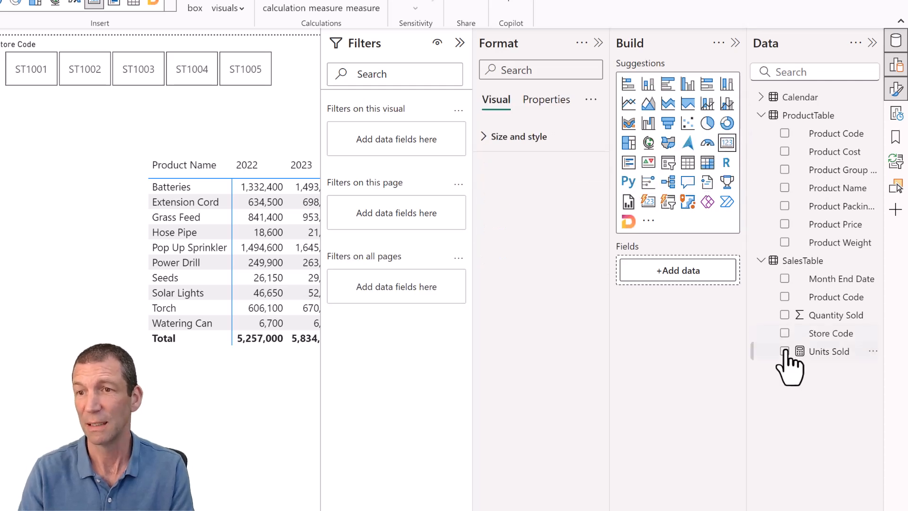
Put Units Sold on the card and test it with stores ST1001, ST1002 and ST1003
click(785, 351)
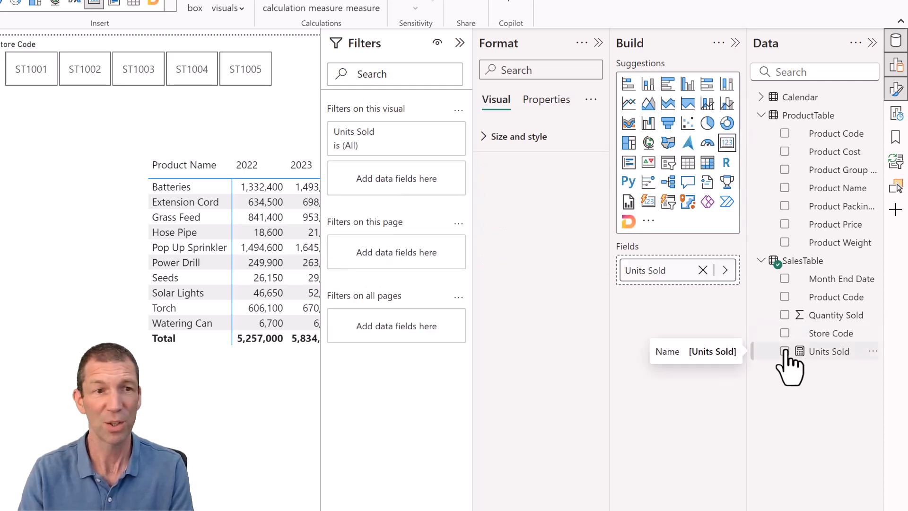
click(785, 351)
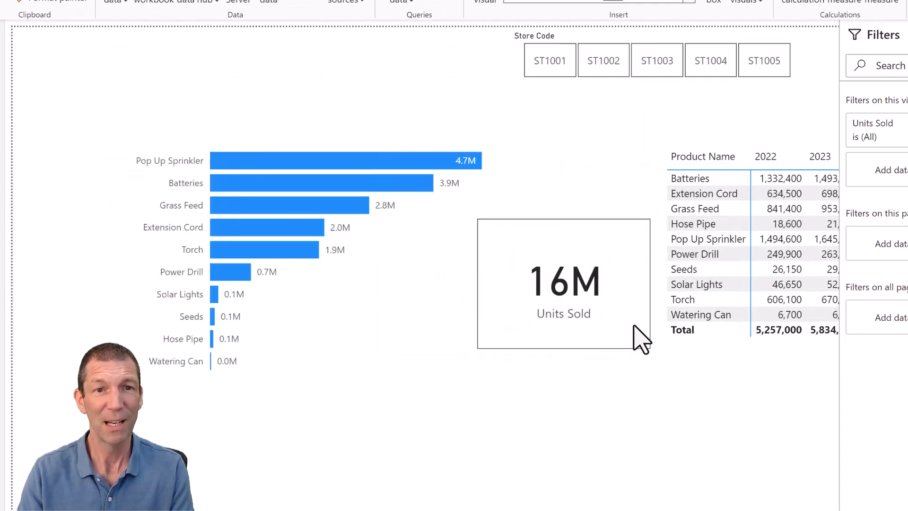
click(549, 60)
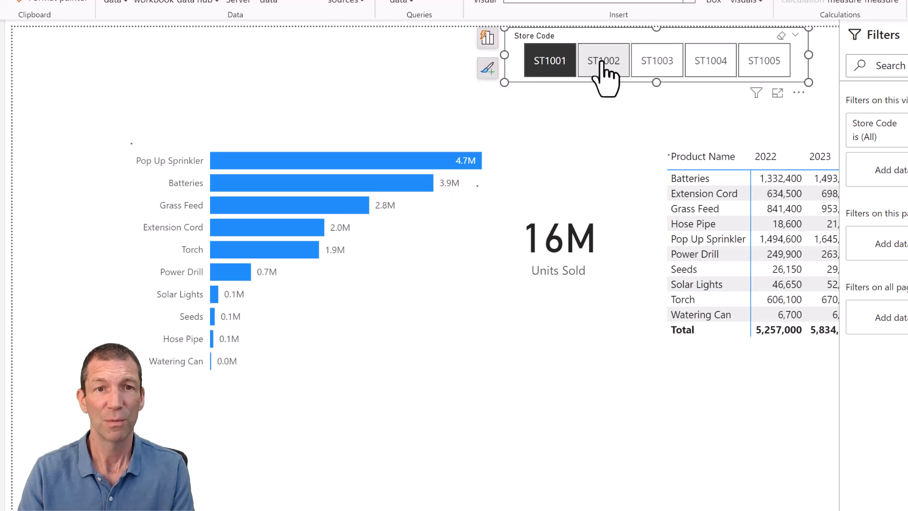
click(656, 60)
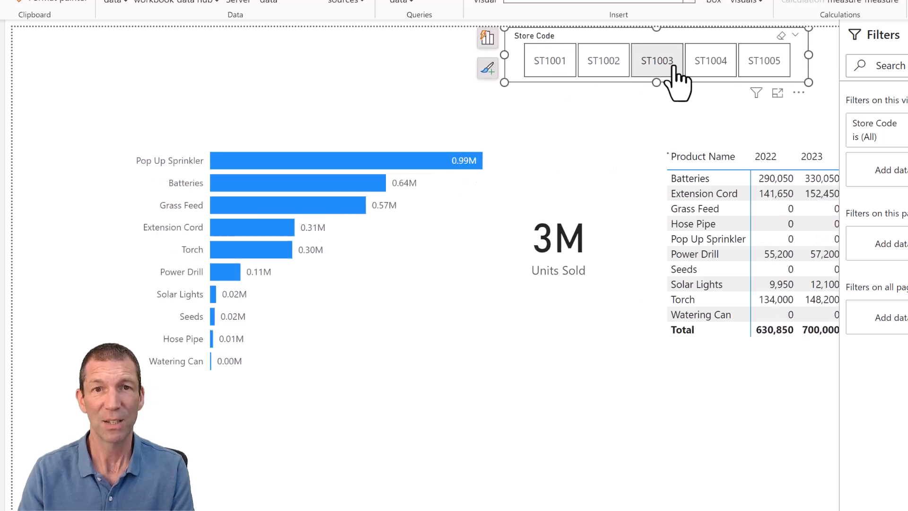
click(710, 60)
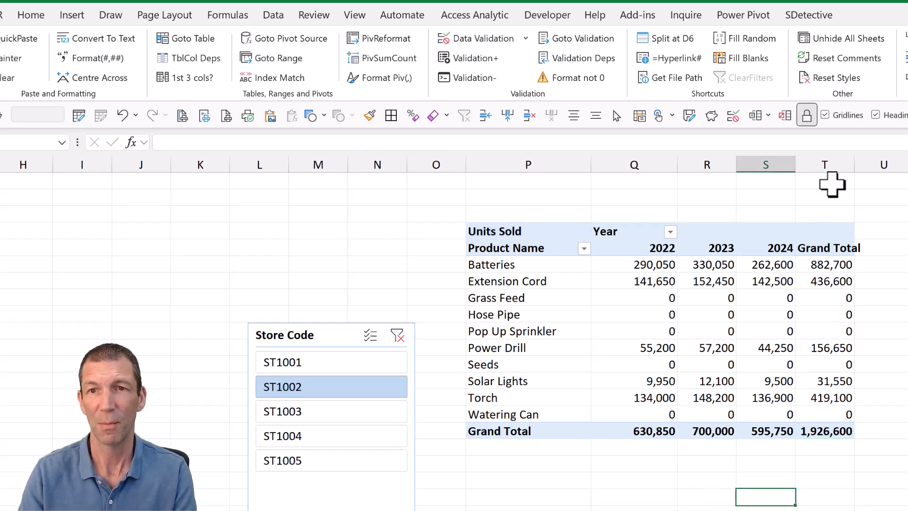
Enter a formula above the pivot table returning its Grand Total of 1,926,600
text(=)
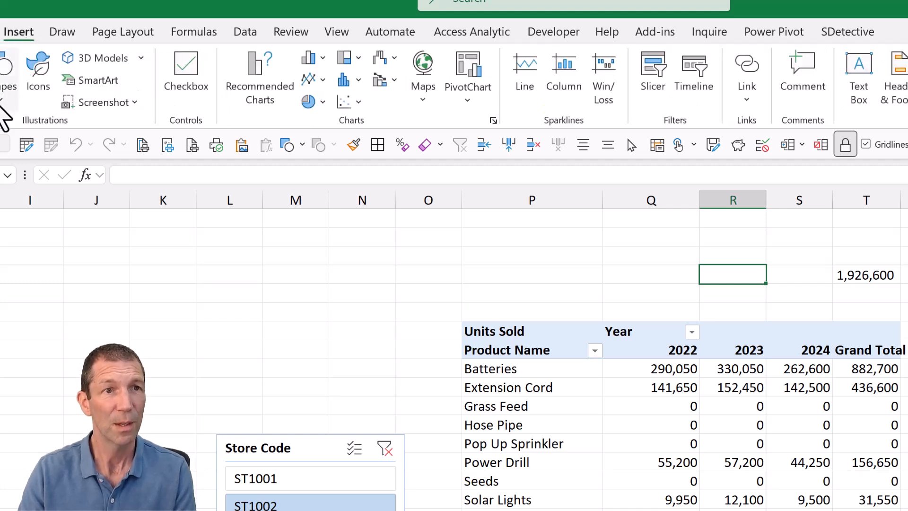
Draw a rounded rectangle above the pivot table linked to =QtyForCard
click(8, 70)
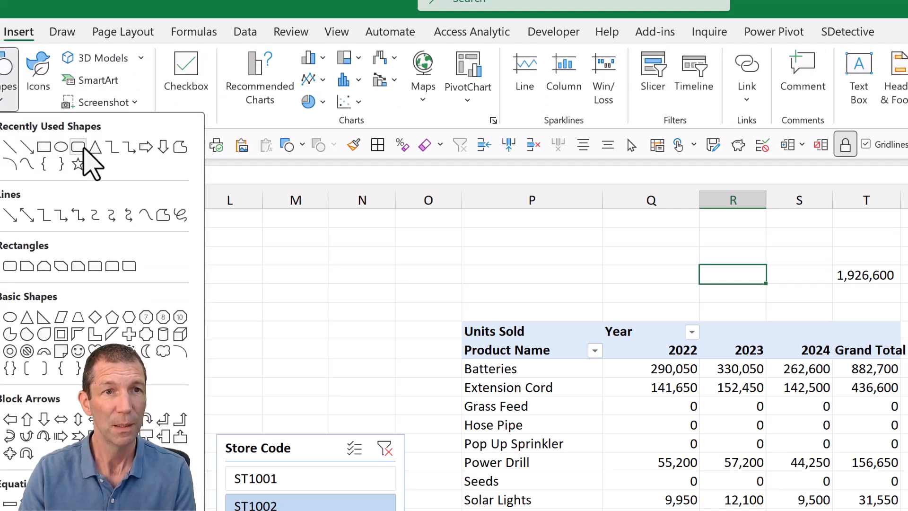
drag(632, 229, 736, 312)
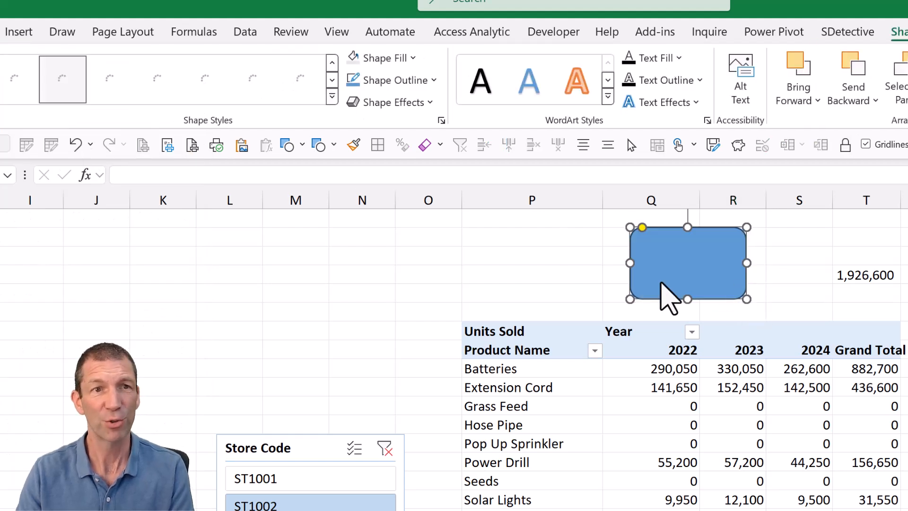
text(=)
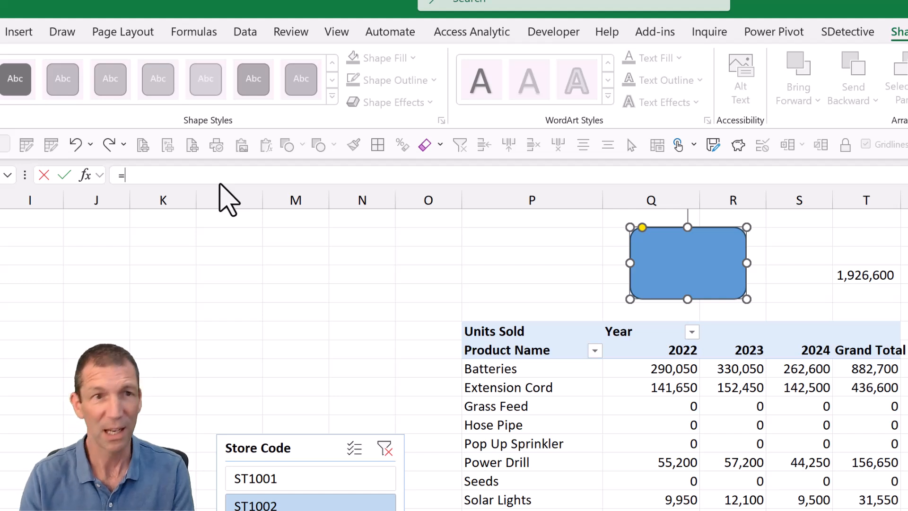
text(QtyForCard)
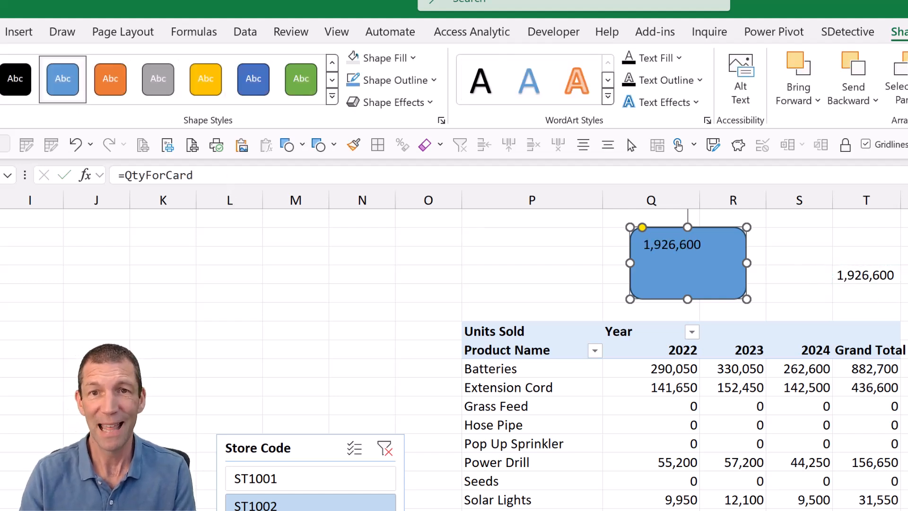
Give the card a grey style, shadow, larger text and a 'Qty Sold' caption
click(157, 79)
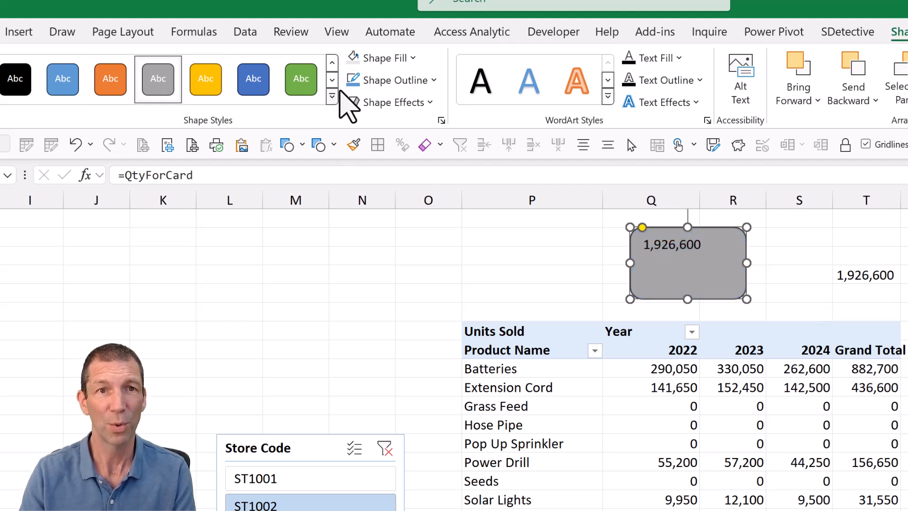
click(393, 102)
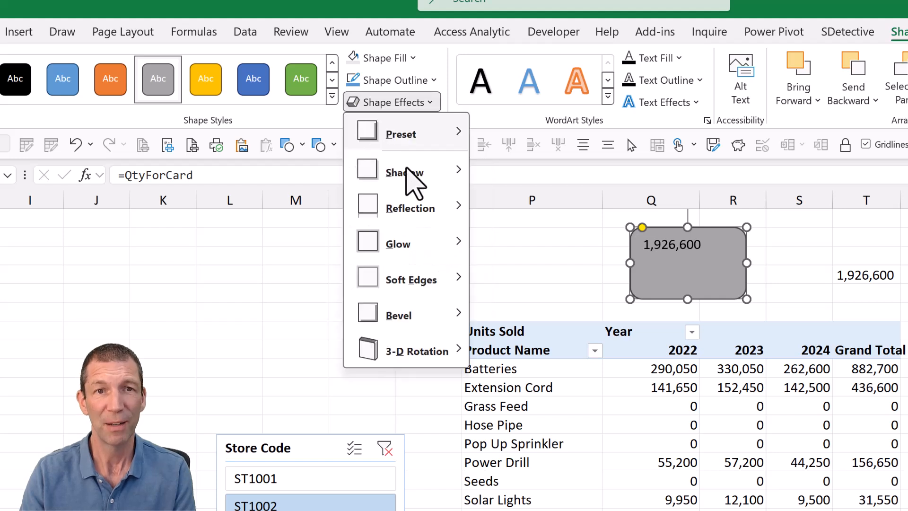
click(404, 173)
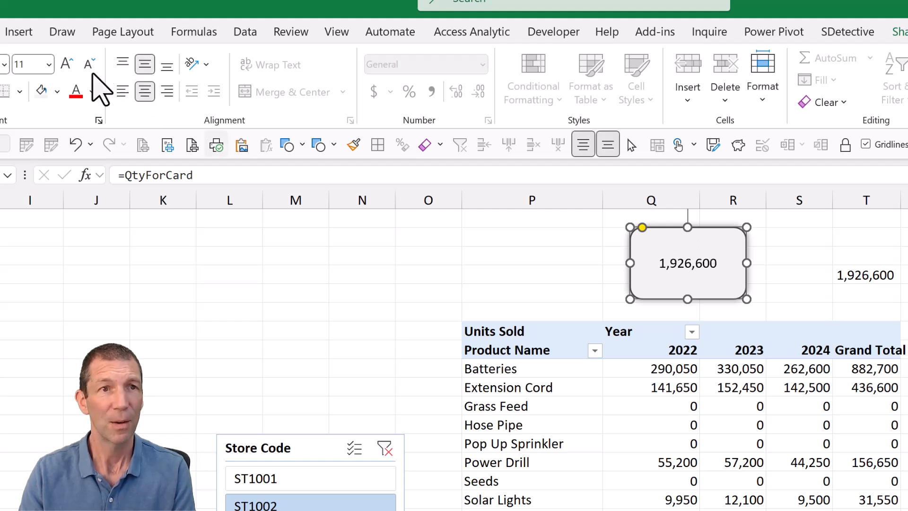
click(64, 62)
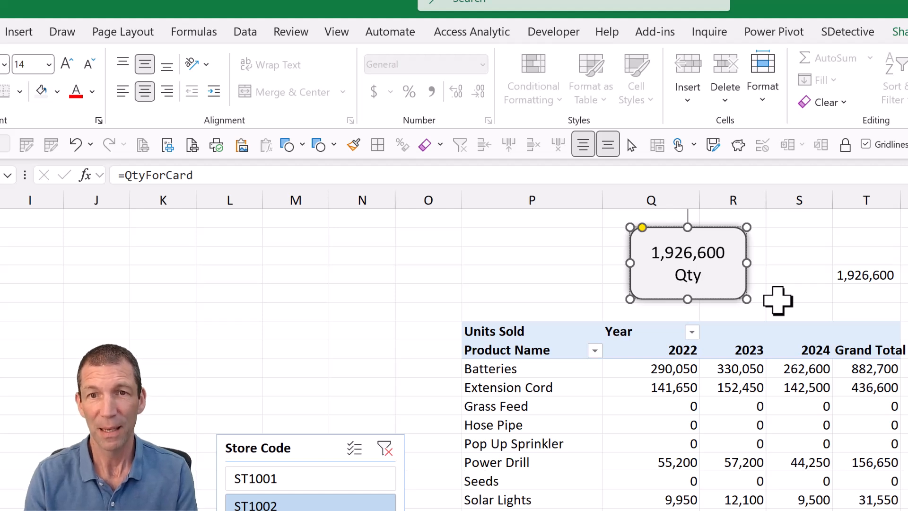
text(Sold)
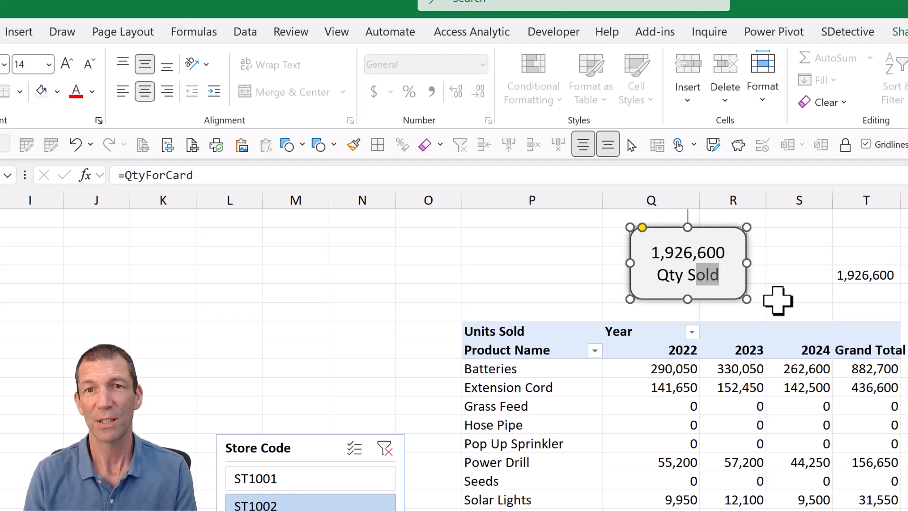
double_click(687, 274)
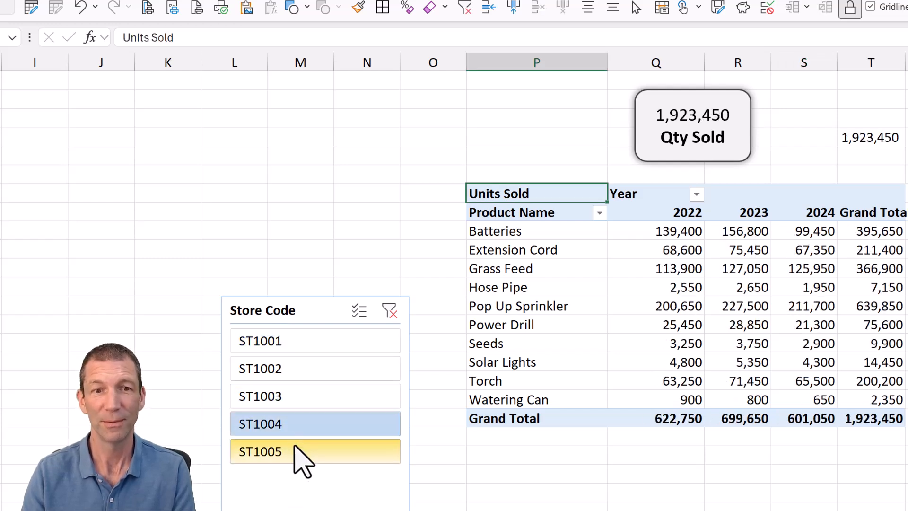
Open Change Chart Type for the bar chart and list saved templates like 'Aptos Bar'
click(260, 341)
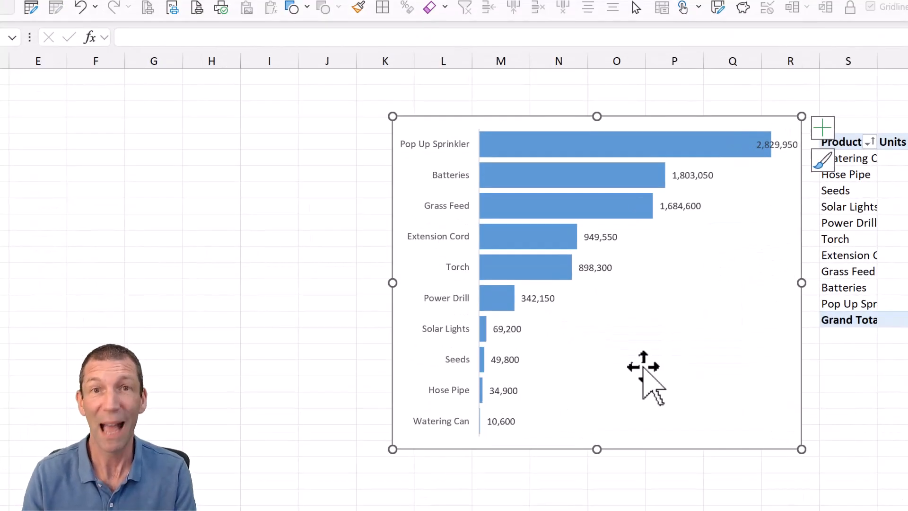
mouse_move(689, 255)
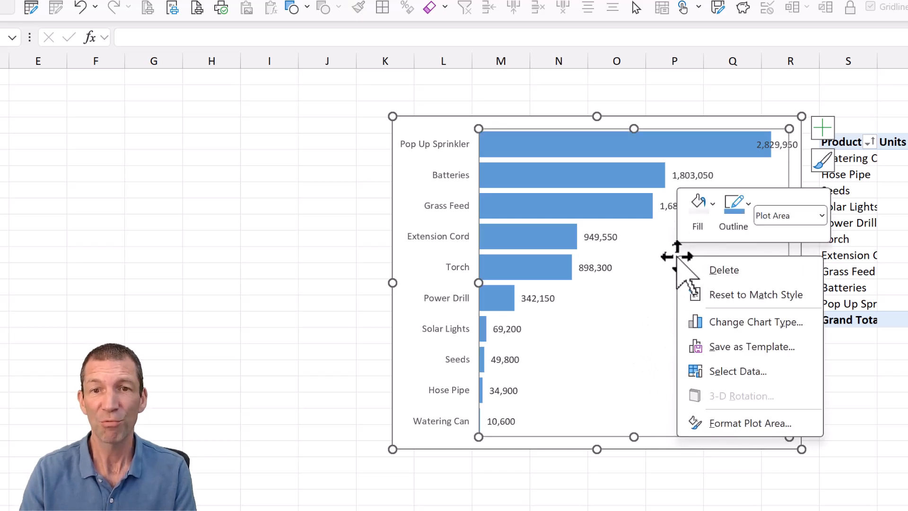
mouse_move(748, 356)
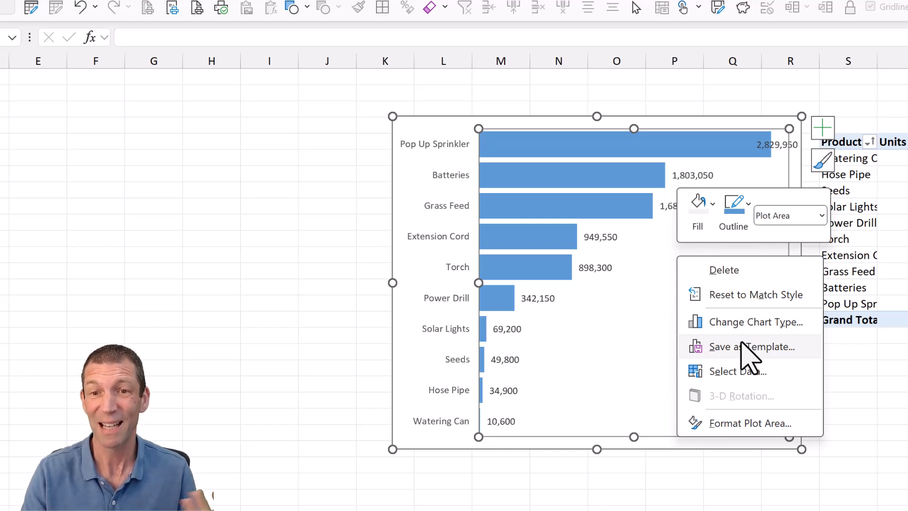
mouse_move(470, 145)
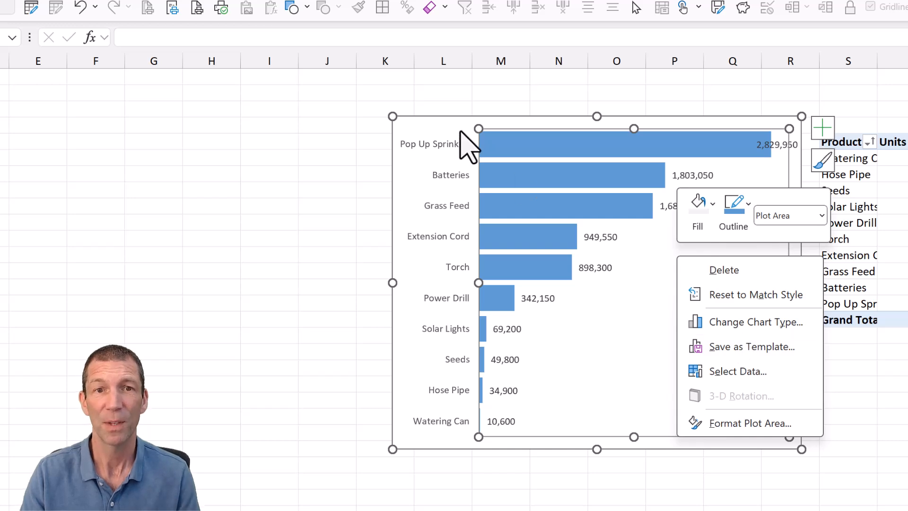
right_click(456, 123)
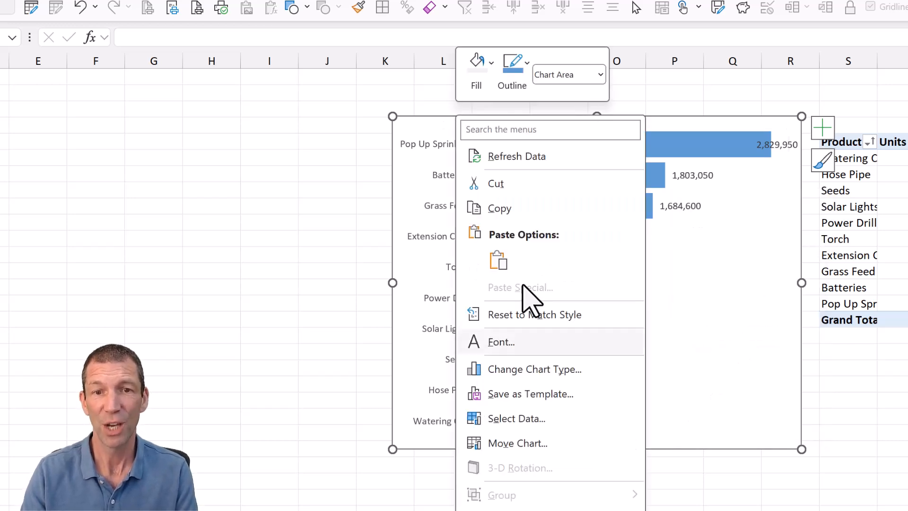
click(534, 369)
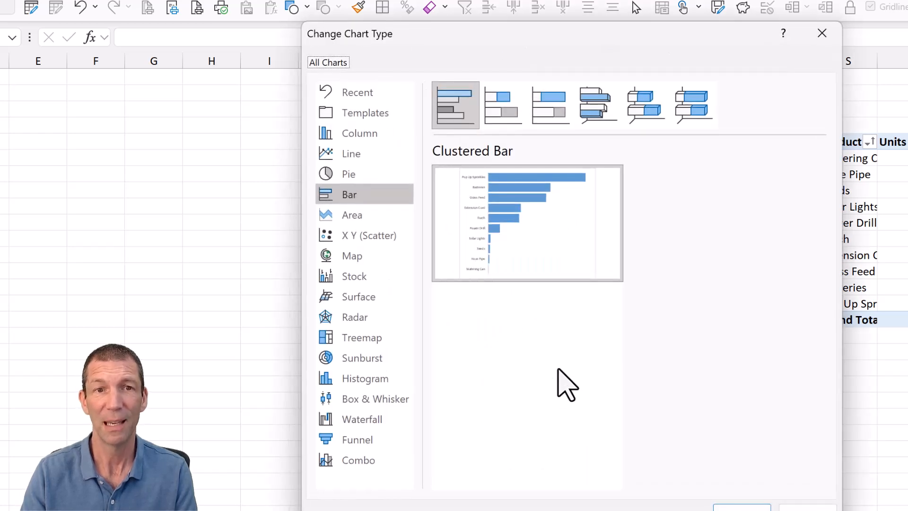
click(367, 112)
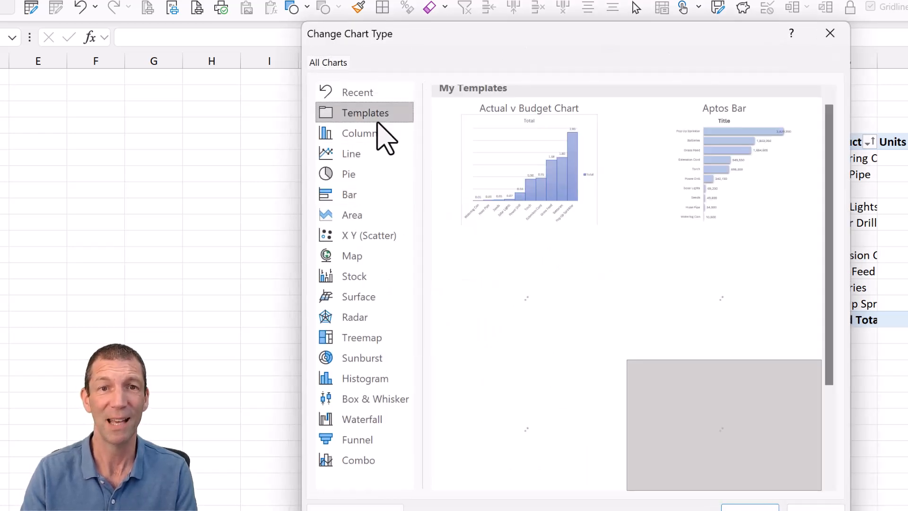